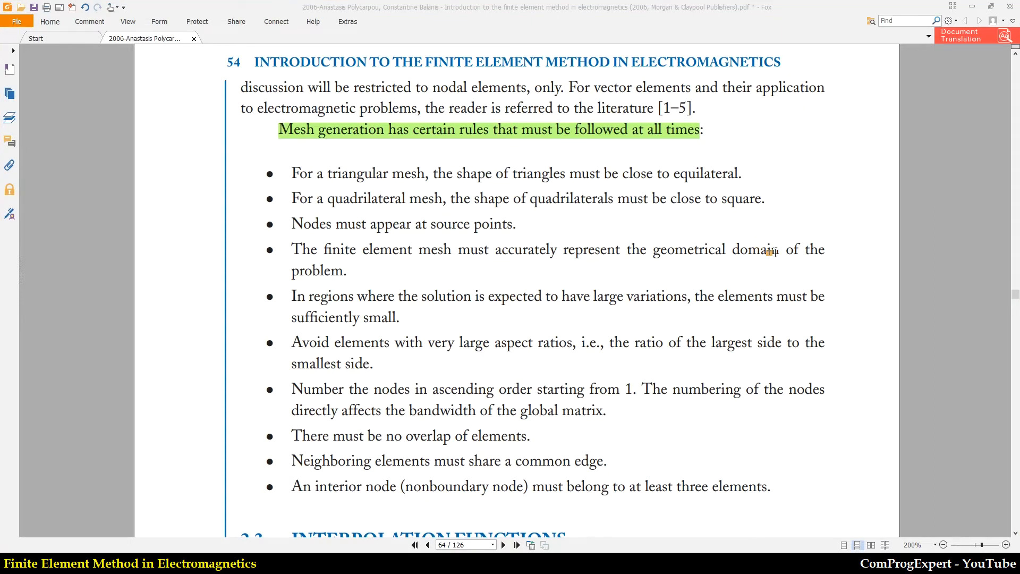
mouse_move(665, 278)
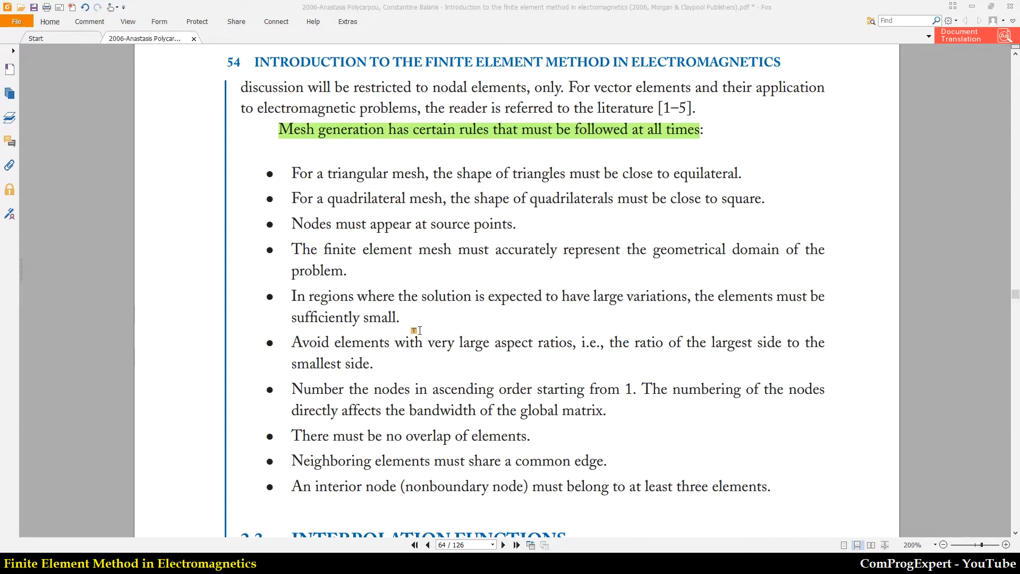
mouse_move(374, 181)
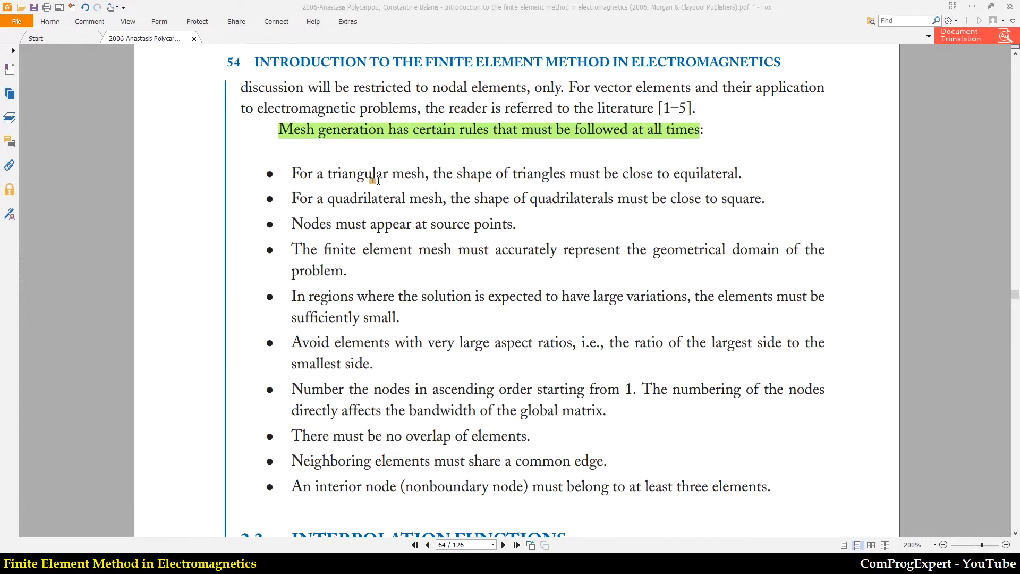
Select the triangle-shape phrase through the end of the first mesh rule in the textbook
drag(432, 173, 558, 185)
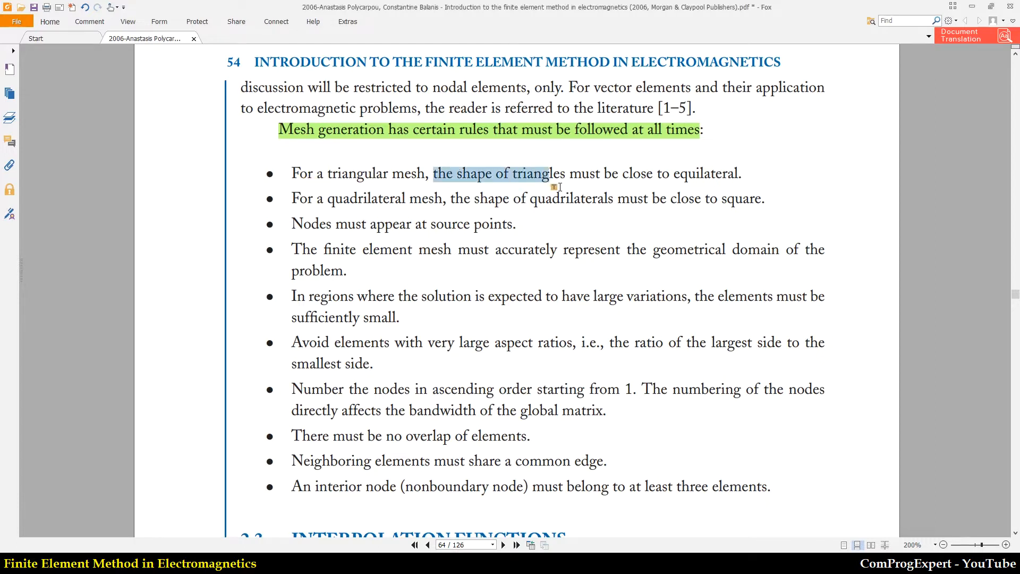
drag(553, 173, 699, 173)
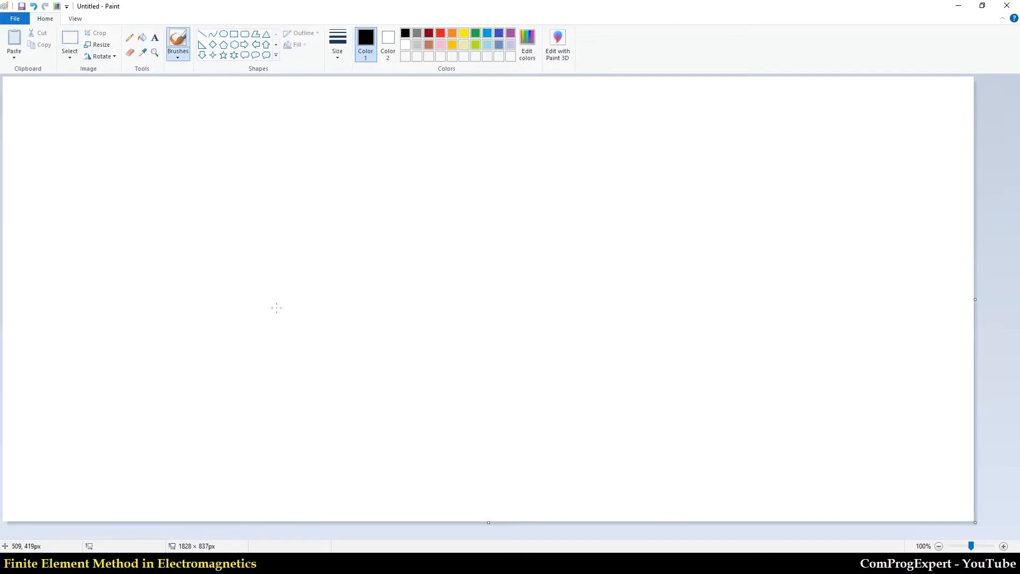
Draw a freehand triangle and label its sides l1, l2 and l3
drag(254, 338, 345, 219)
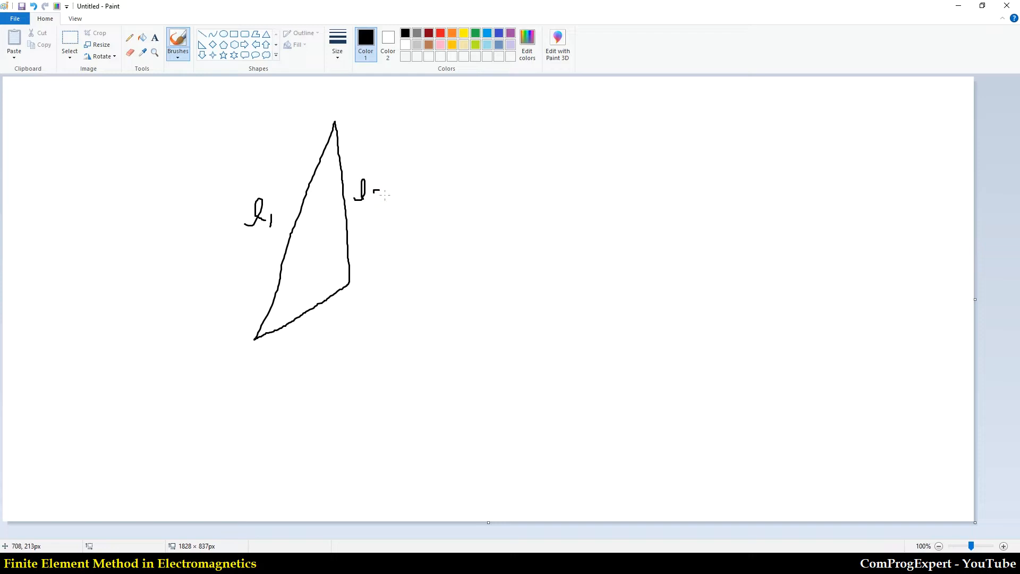
drag(376, 190, 380, 203)
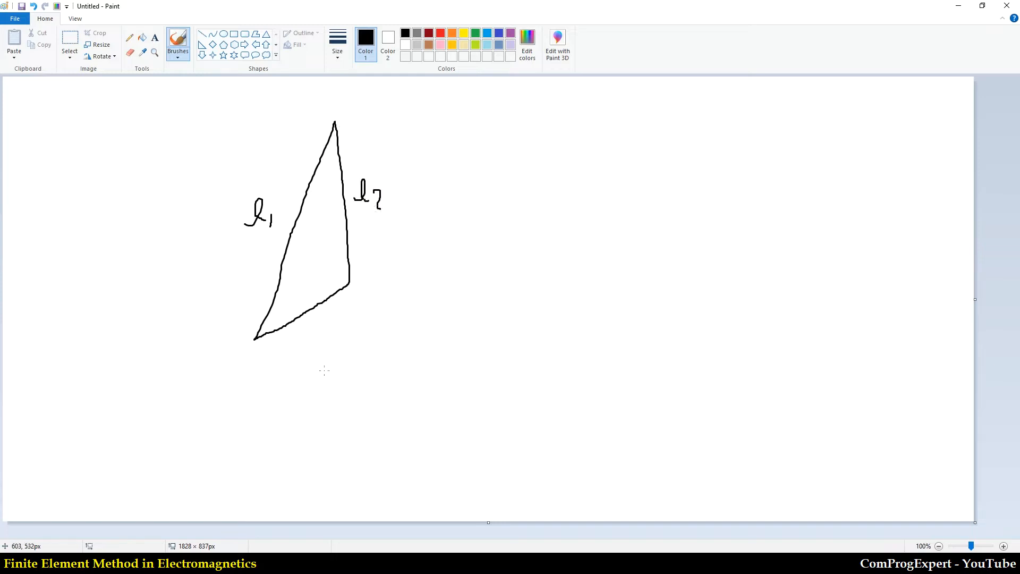
drag(306, 331, 335, 331)
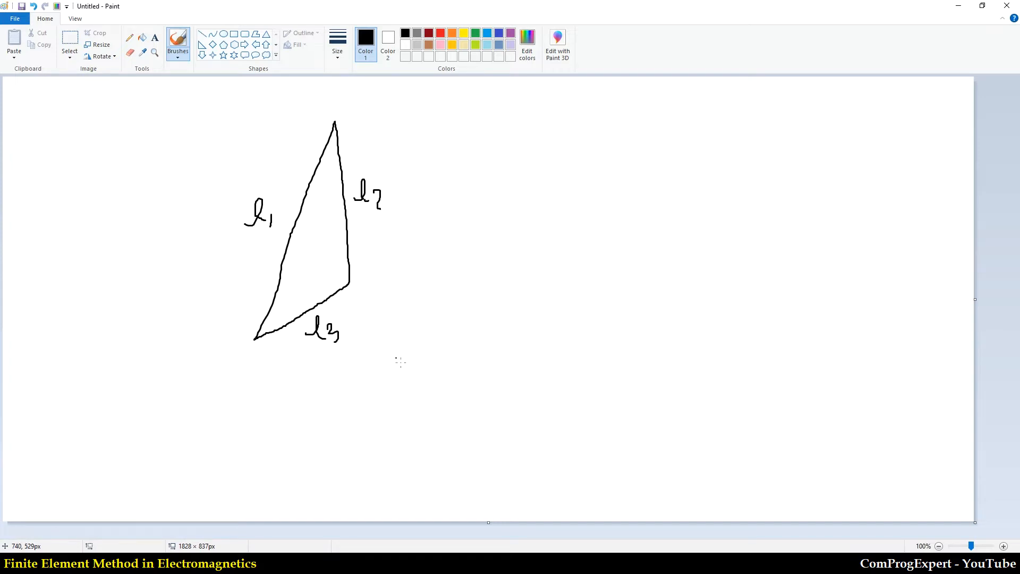
mouse_move(264, 331)
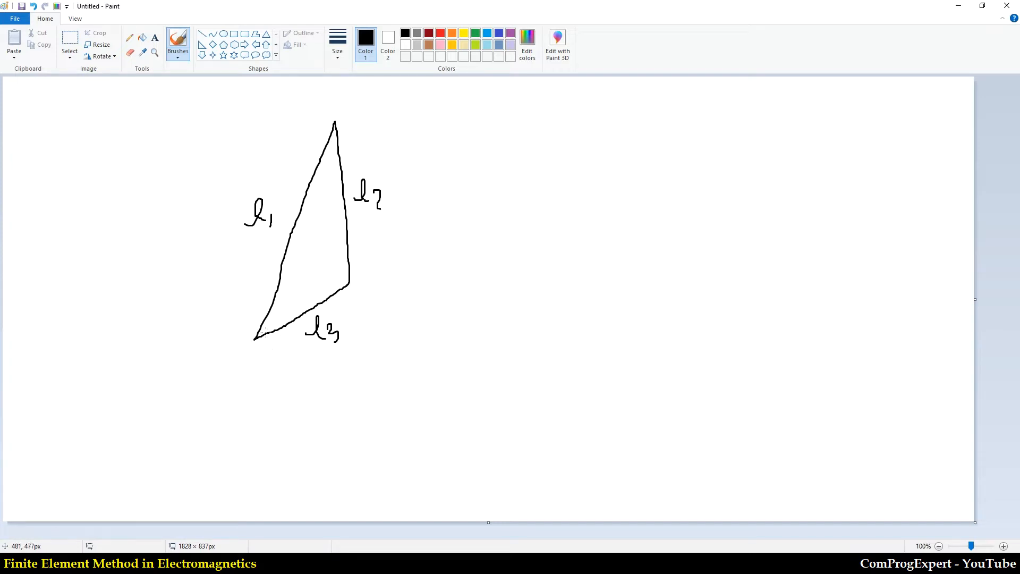
mouse_move(509, 368)
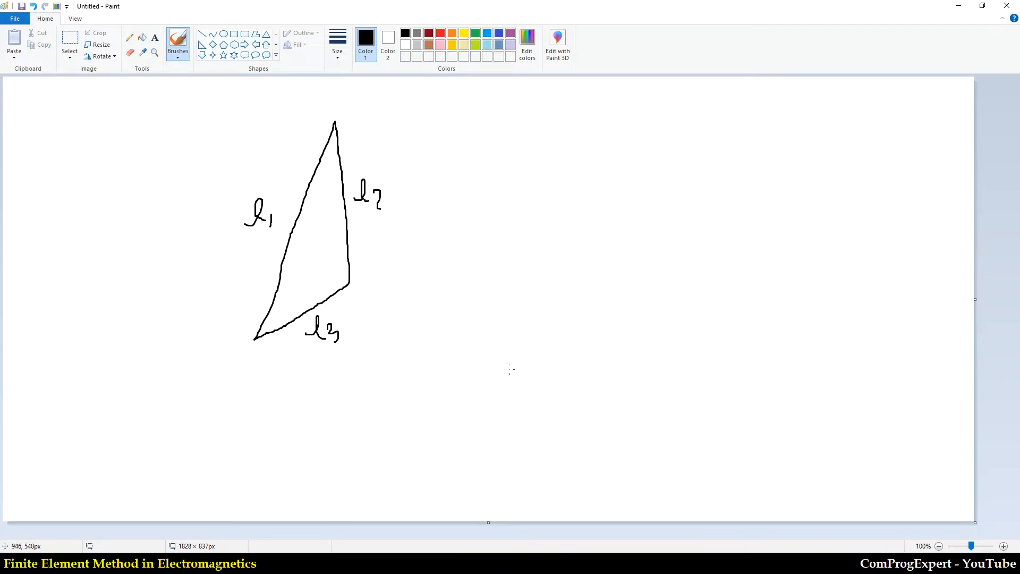
mouse_move(485, 380)
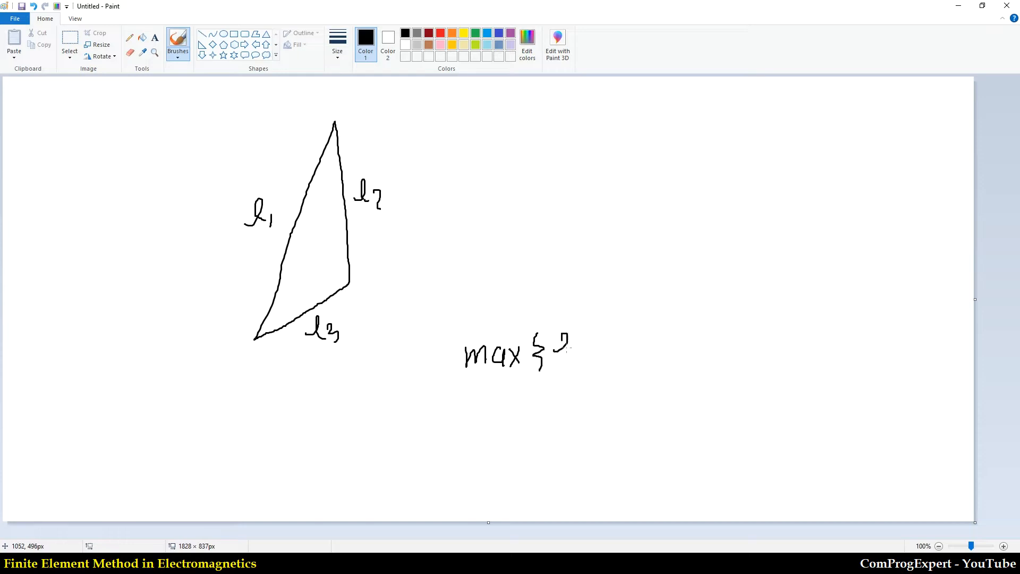
Hand-write the fraction max{l1,l2,l3} over min{l1,l2,l3}
drag(566, 352, 612, 351)
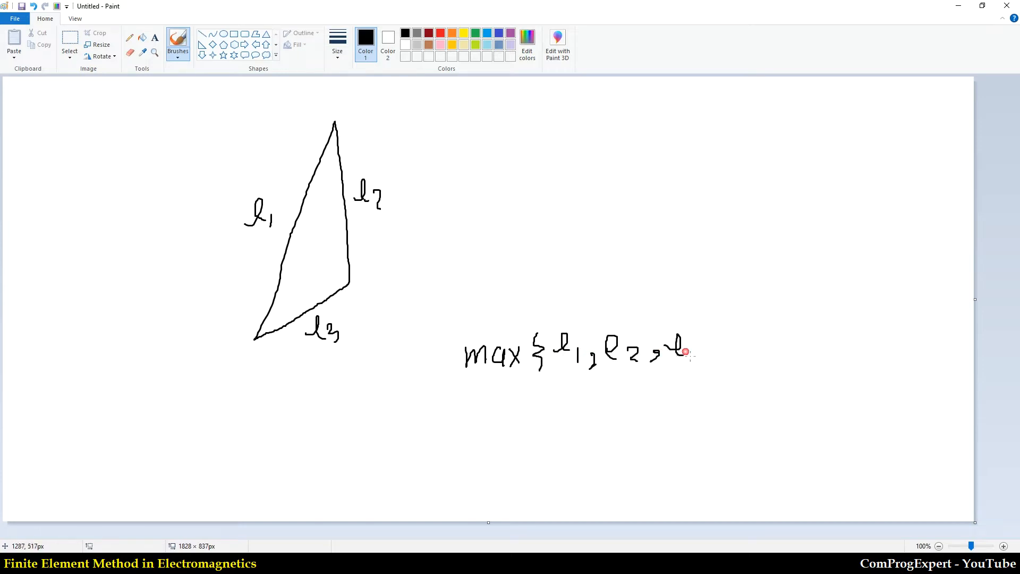
drag(521, 401, 729, 380)
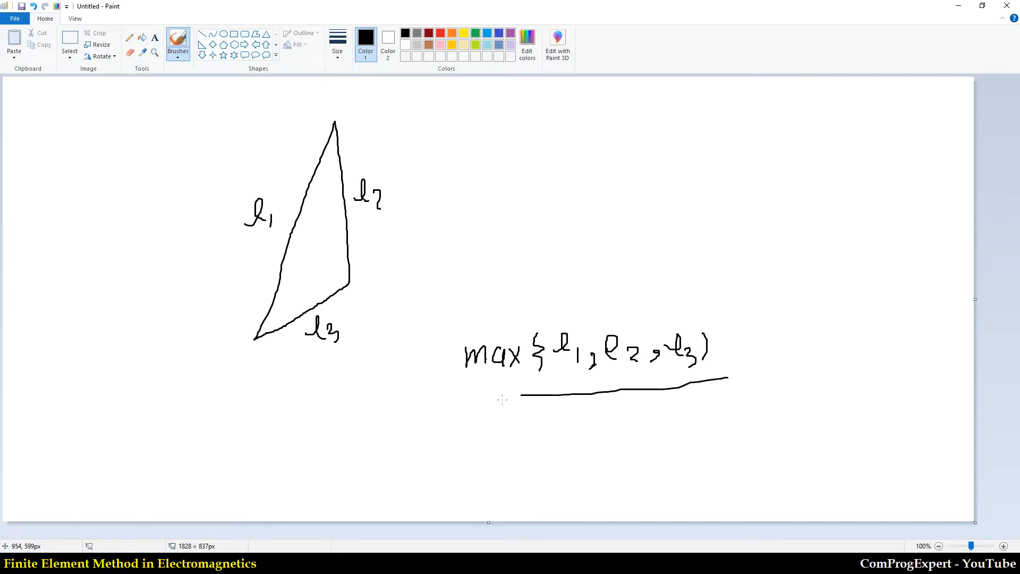
drag(462, 410, 514, 413)
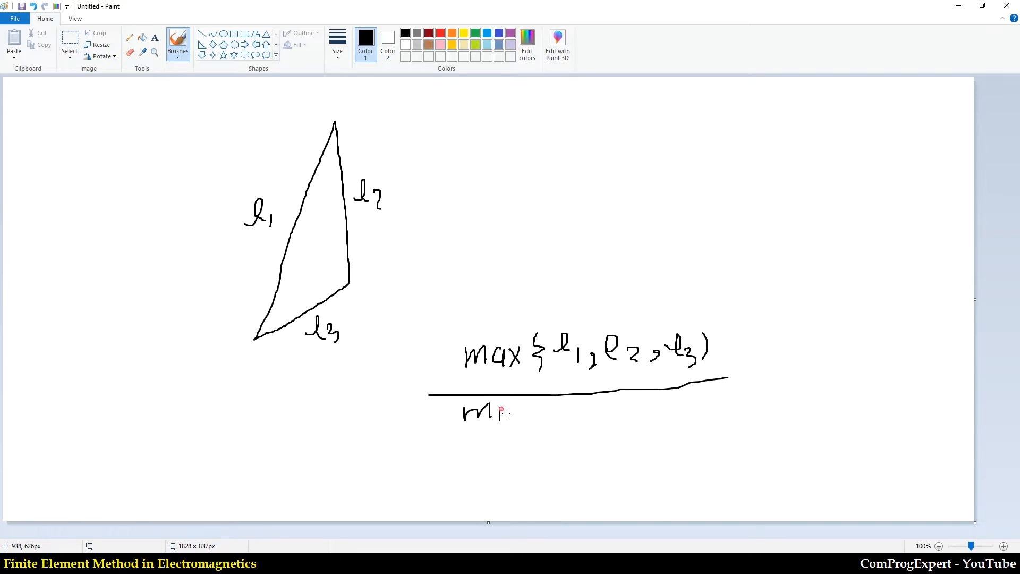
drag(462, 414, 553, 430)
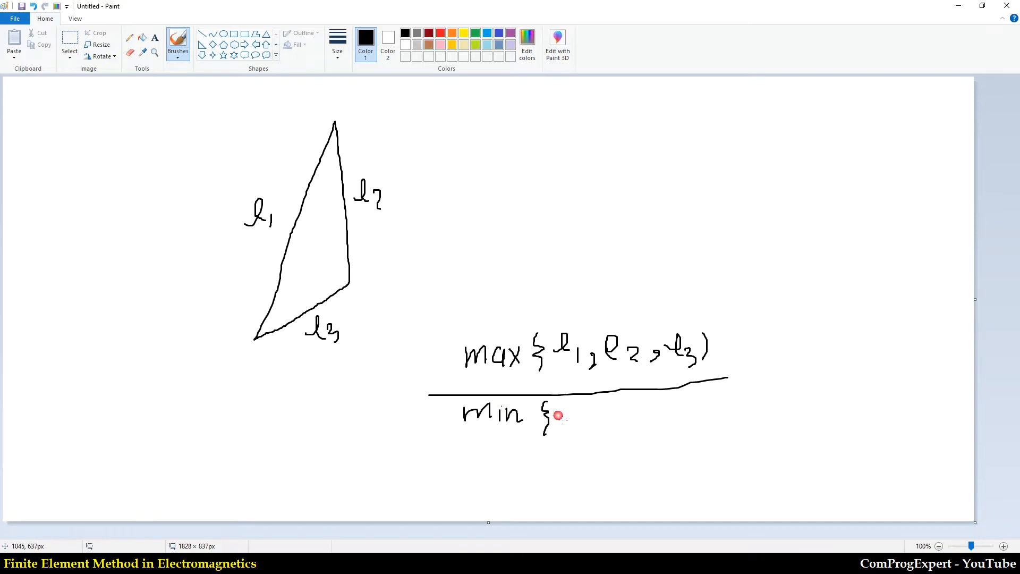
drag(567, 416, 628, 416)
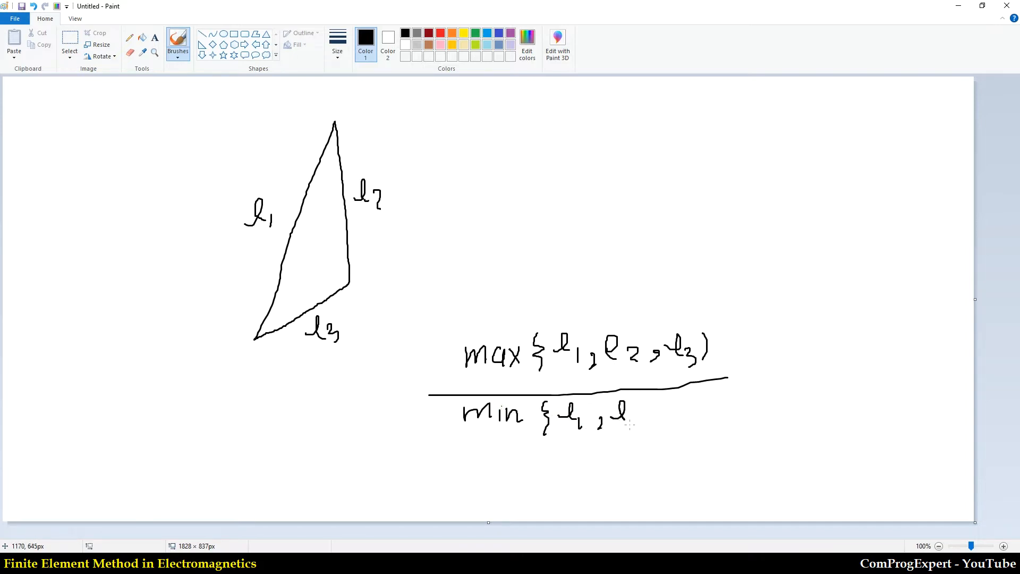
drag(598, 416, 690, 410)
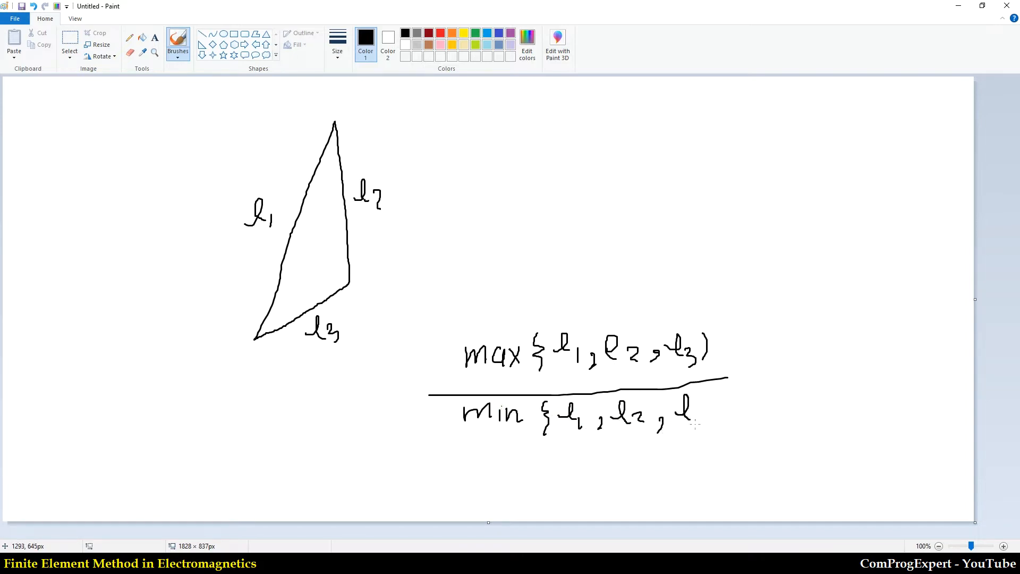
drag(712, 396, 722, 436)
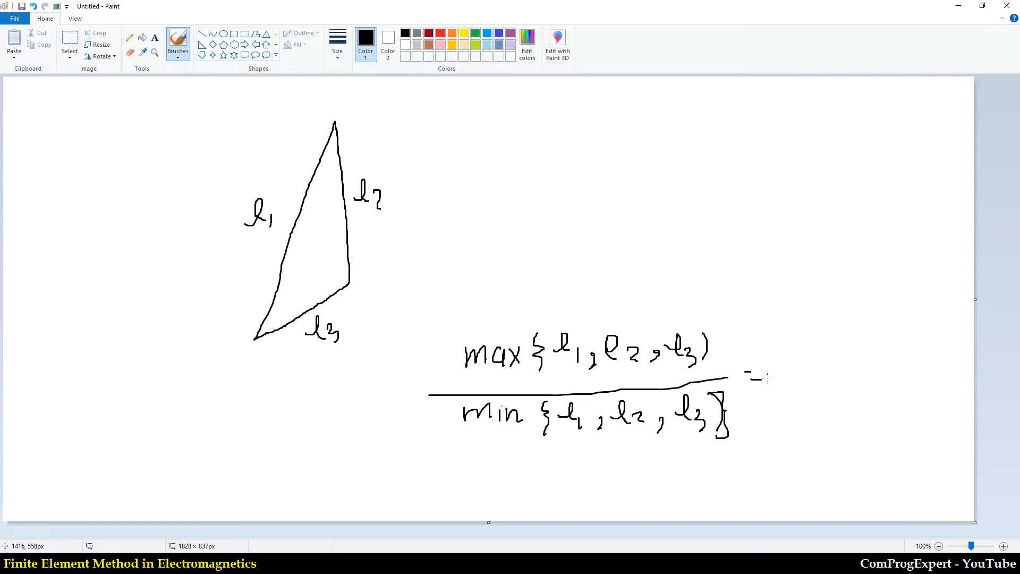
Complete the formula as = l1/l3, add a boxed =1 above and an upward arrow beside it
drag(744, 380, 767, 380)
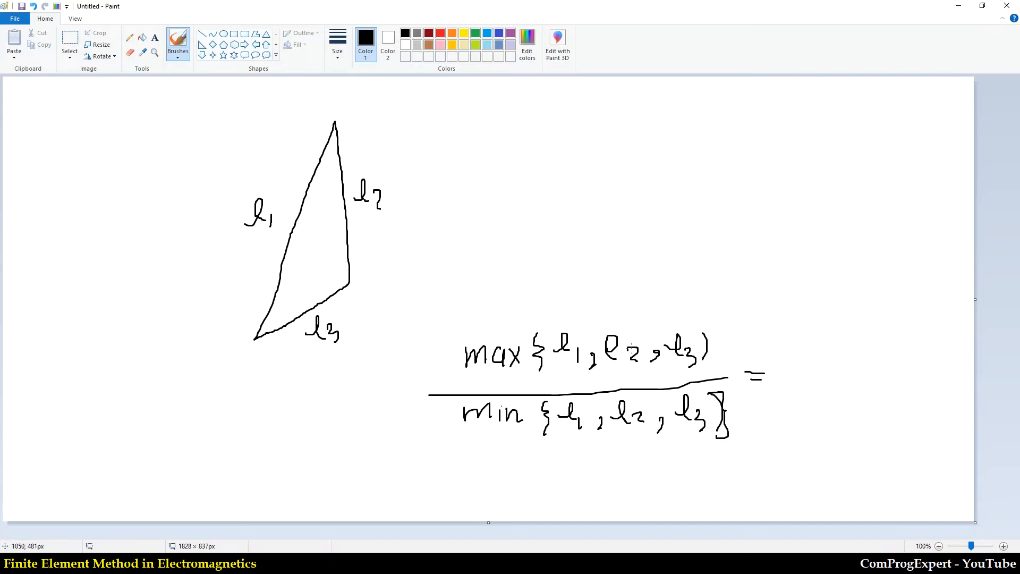
drag(774, 372, 829, 372)
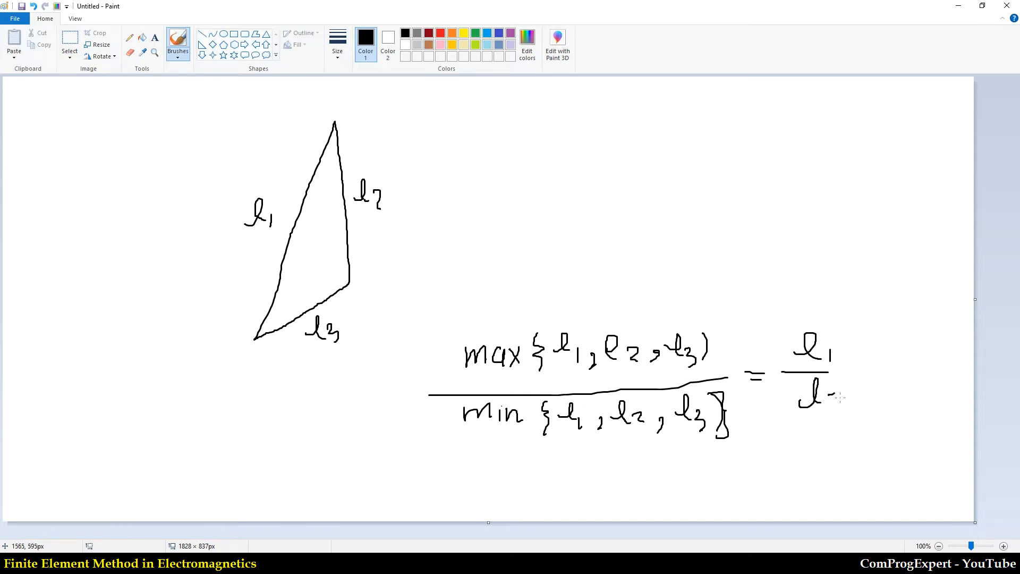
drag(819, 401, 839, 407)
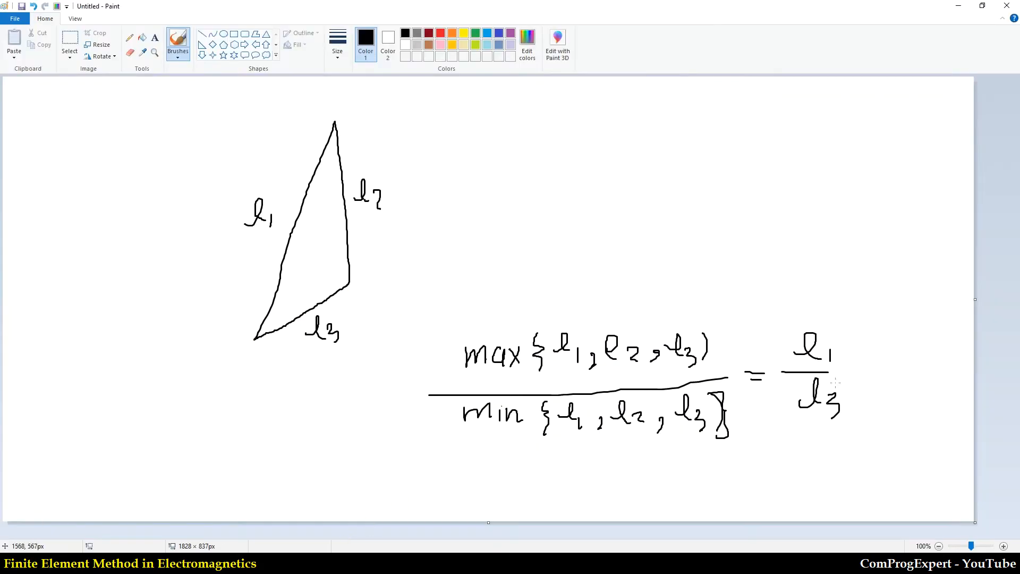
drag(612, 189, 634, 182)
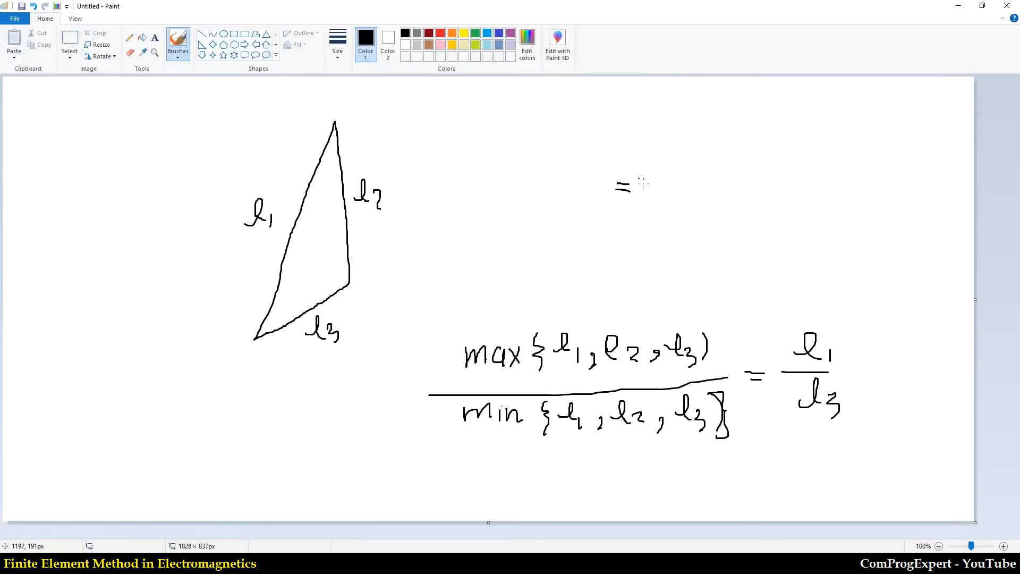
drag(638, 195, 662, 175)
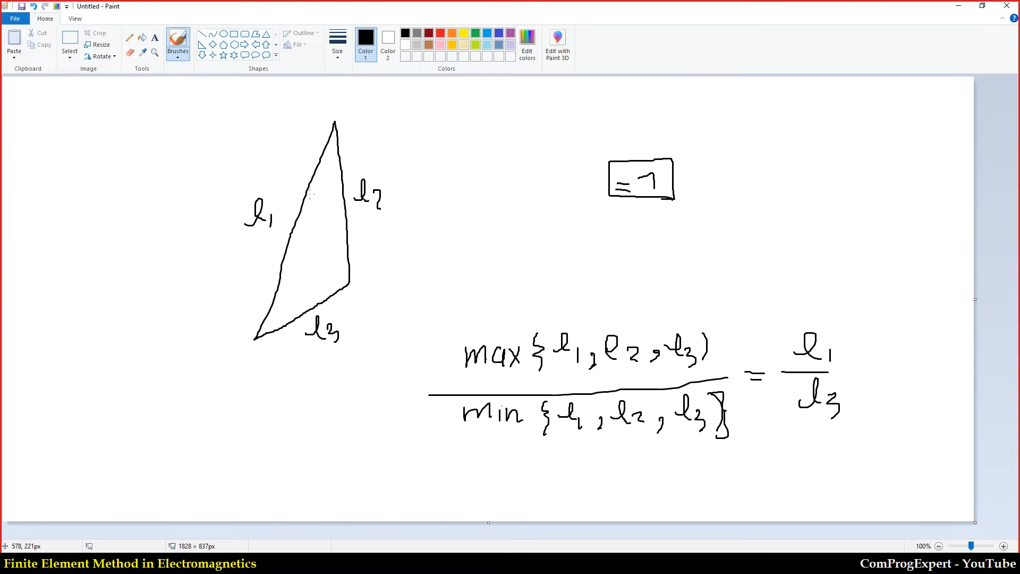
mouse_move(667, 461)
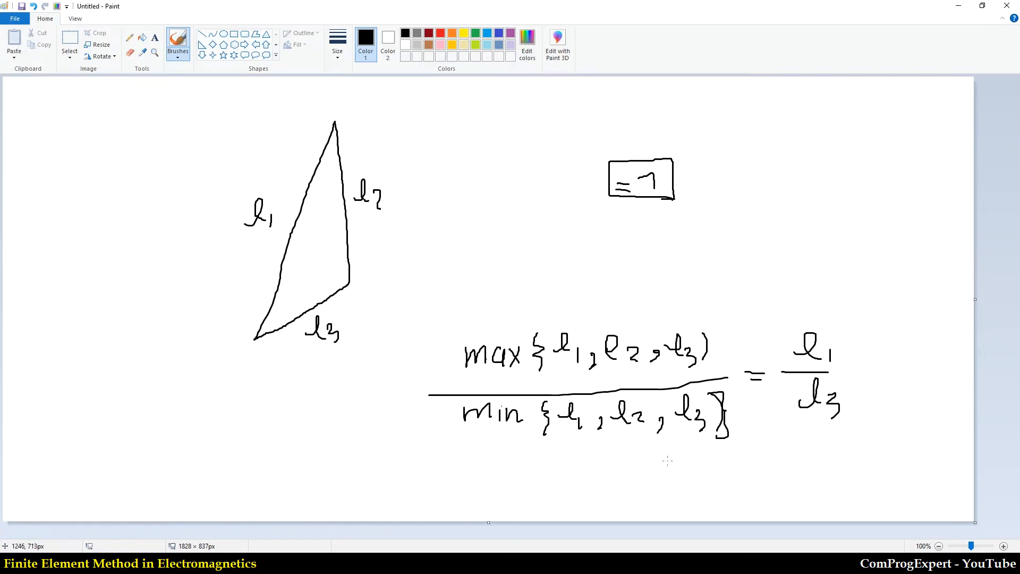
mouse_move(651, 464)
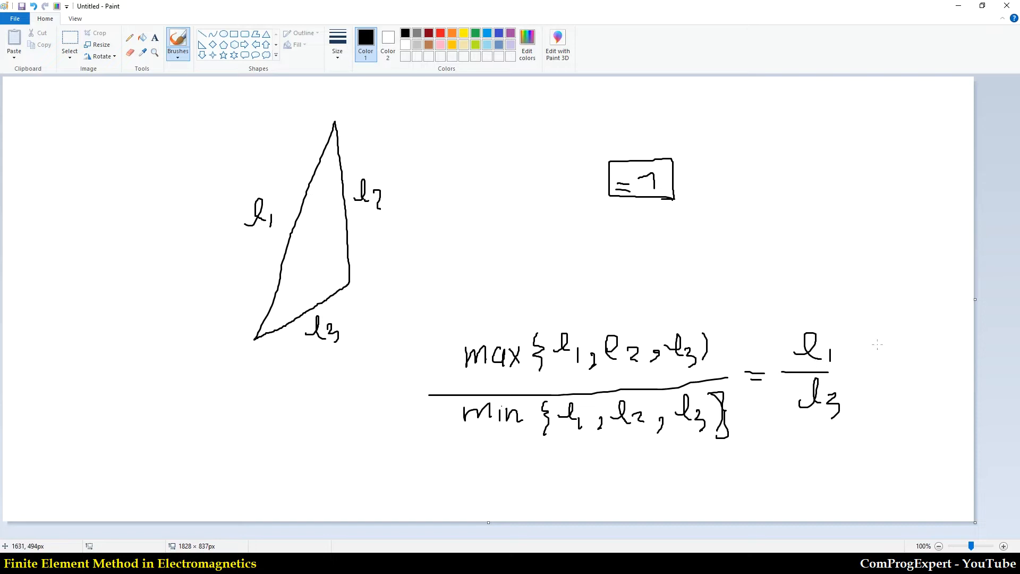
drag(889, 387, 897, 319)
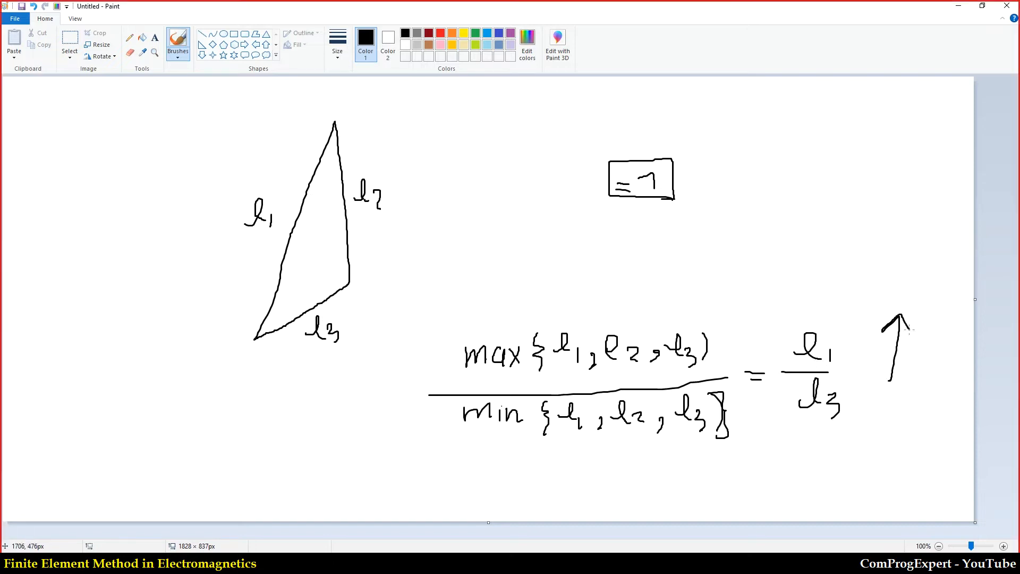
mouse_move(911, 334)
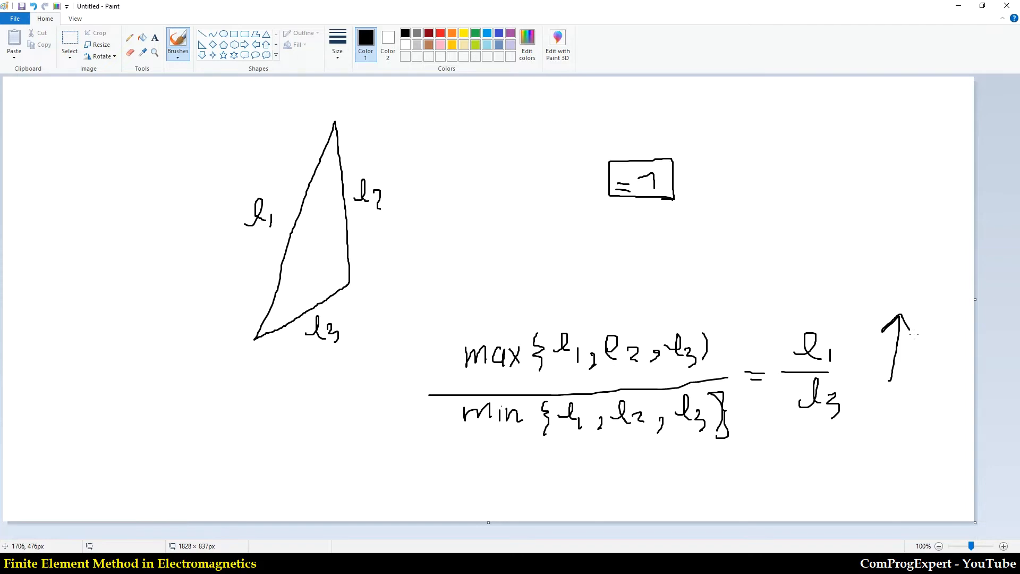
mouse_move(345, 520)
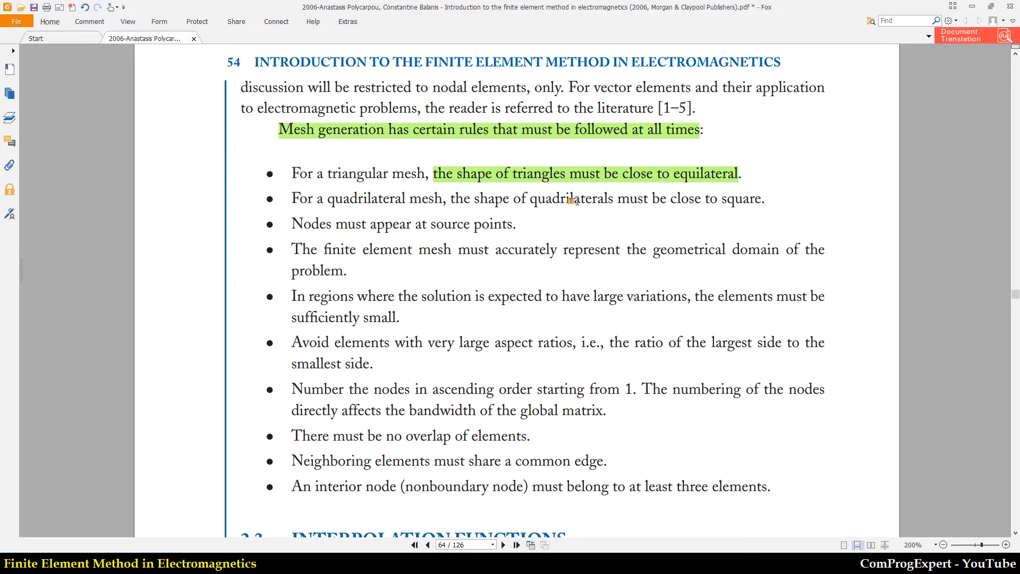
mouse_move(701, 184)
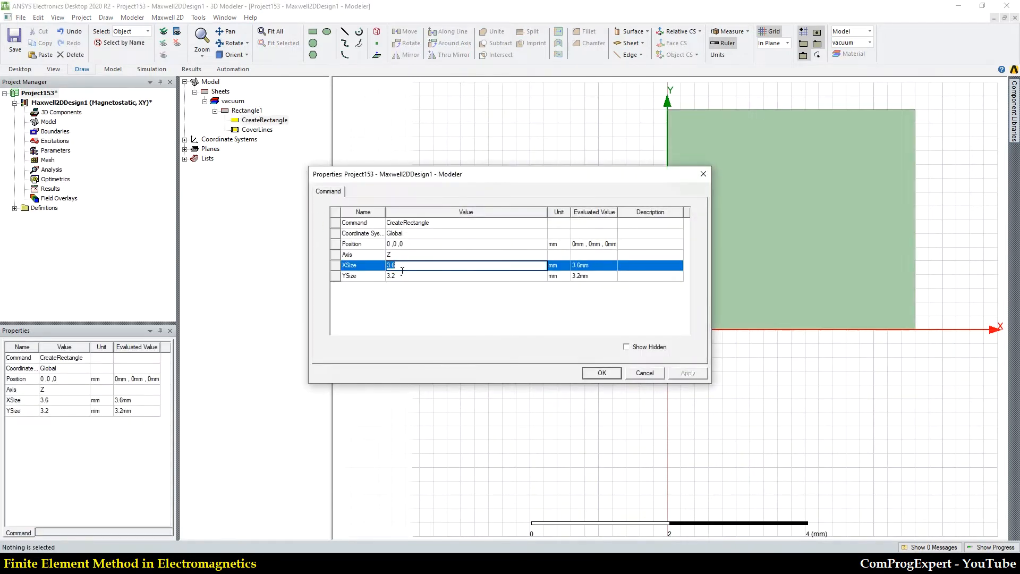
Resize the vacuum rectangle to 10 by 10 mm and bring up Initial Mesh Settings from the Mesh node
text(10)
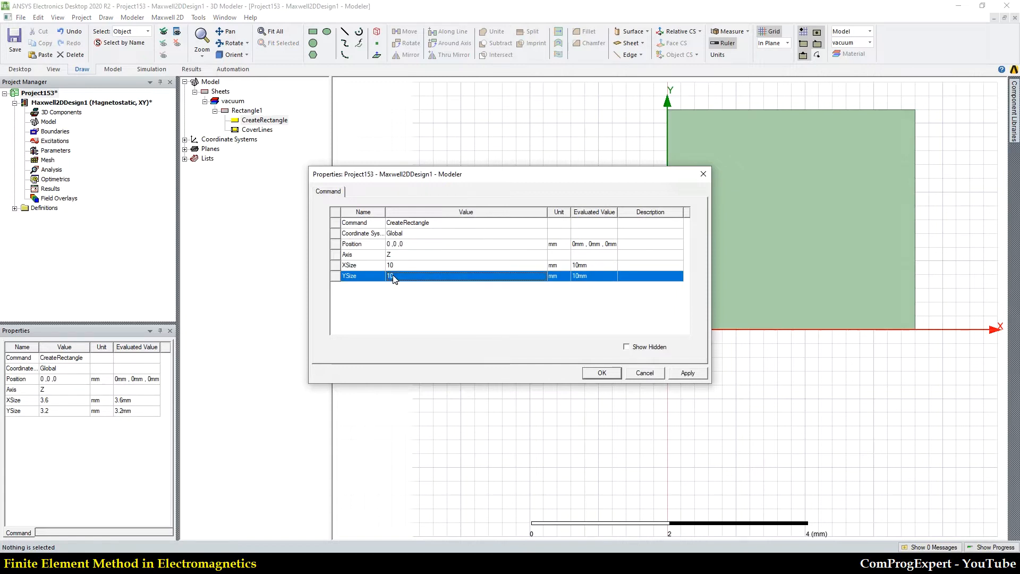
click(600, 373)
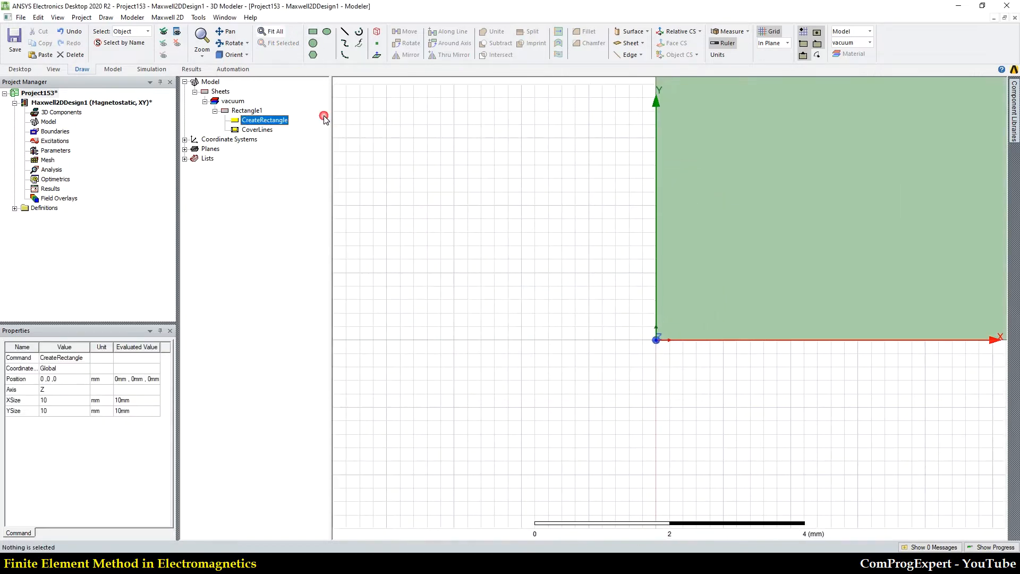
right_click(48, 161)
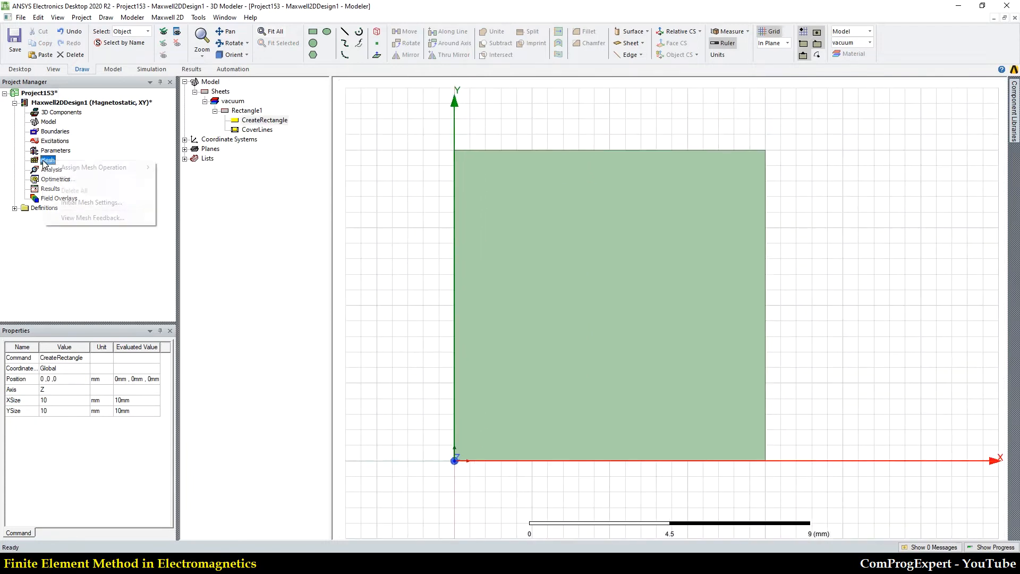
mouse_move(92, 202)
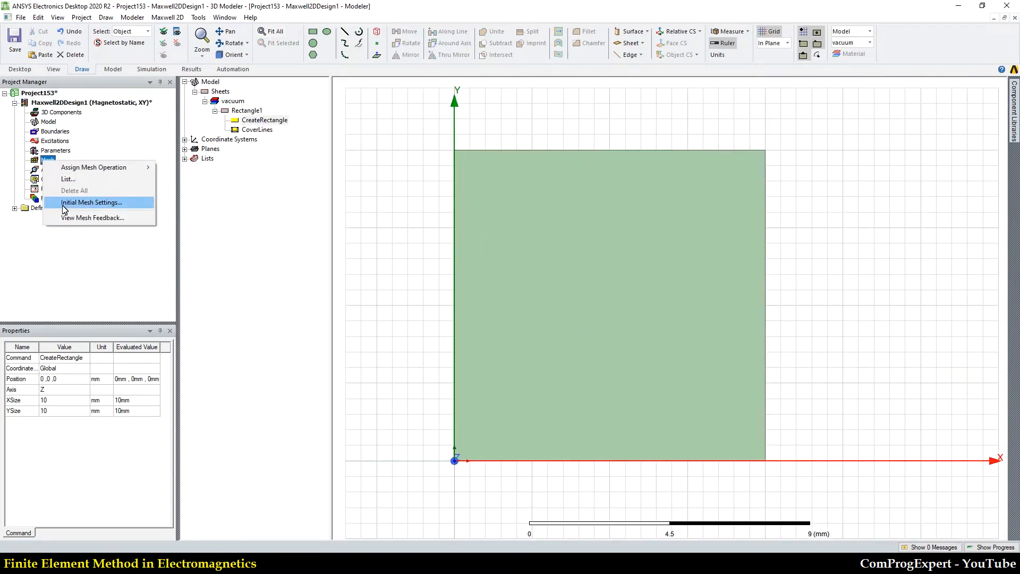
click(91, 202)
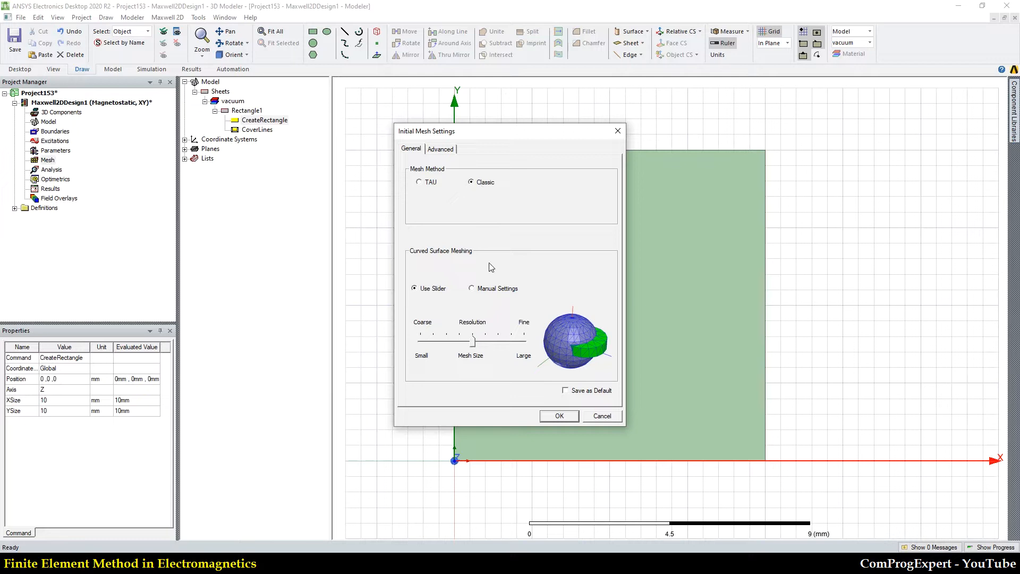
Choose manual curved-surface meshing with an aspect ratio limit of 3 entered
click(471, 288)
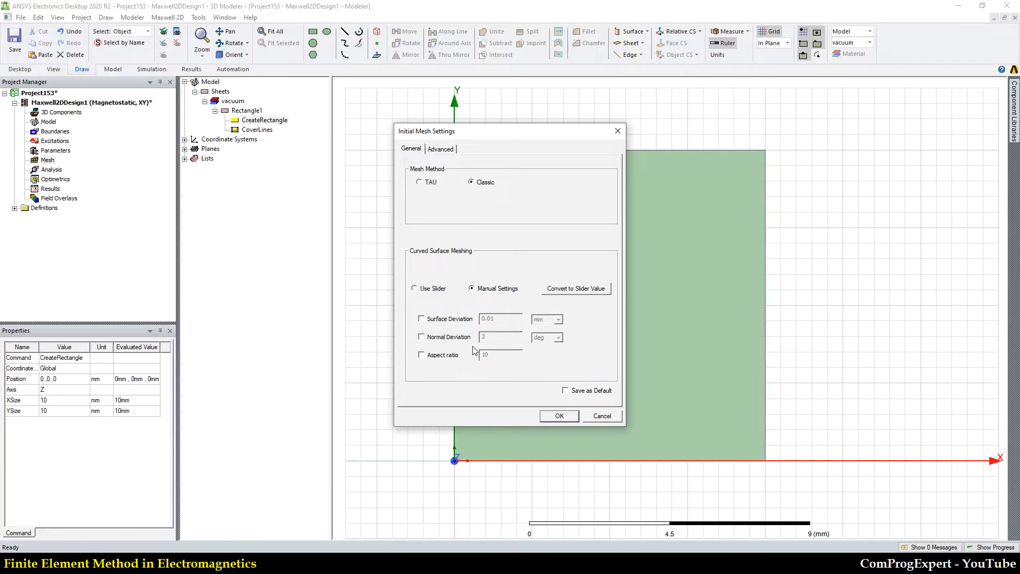
click(421, 355)
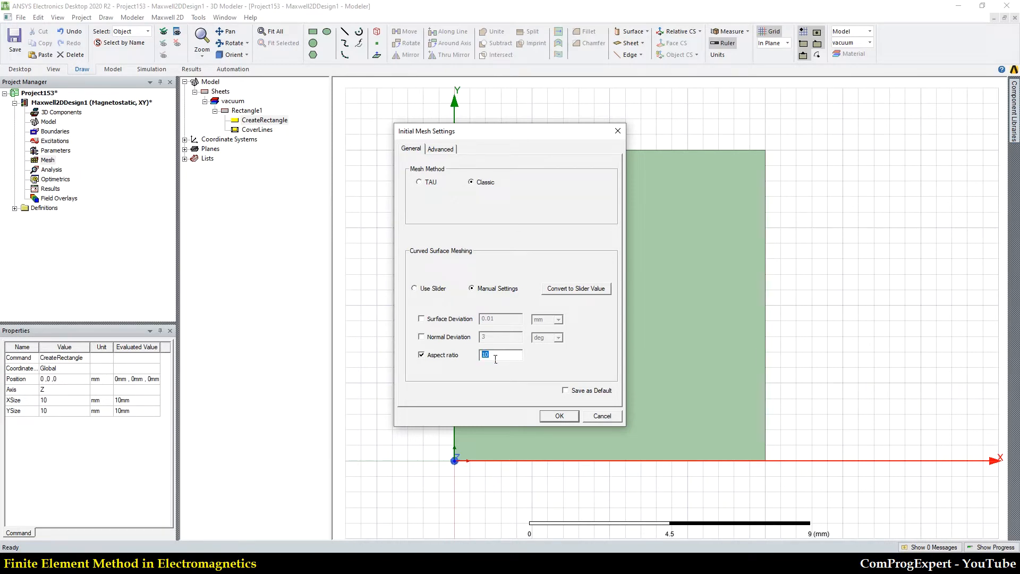
text(3)
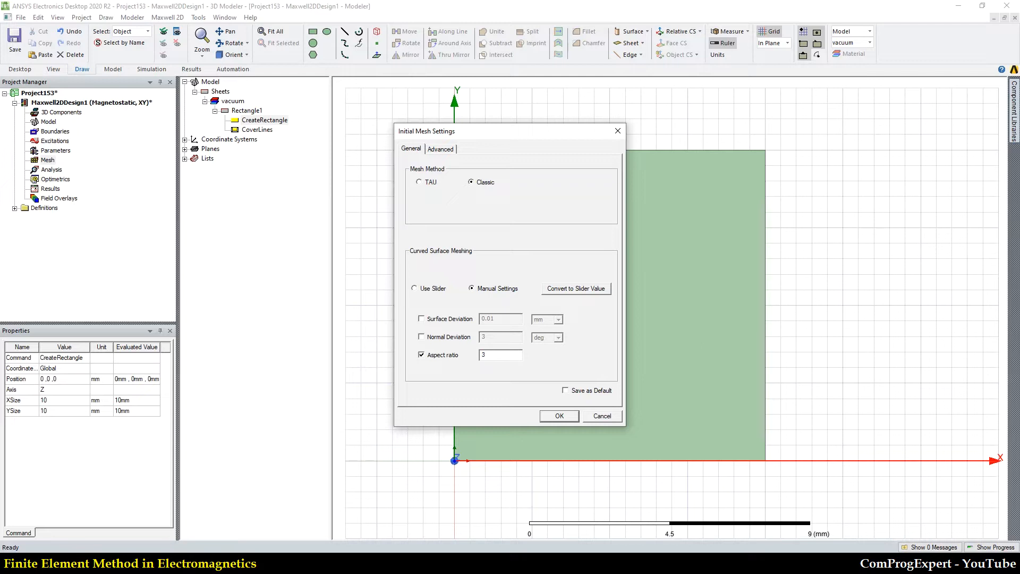
text(5)
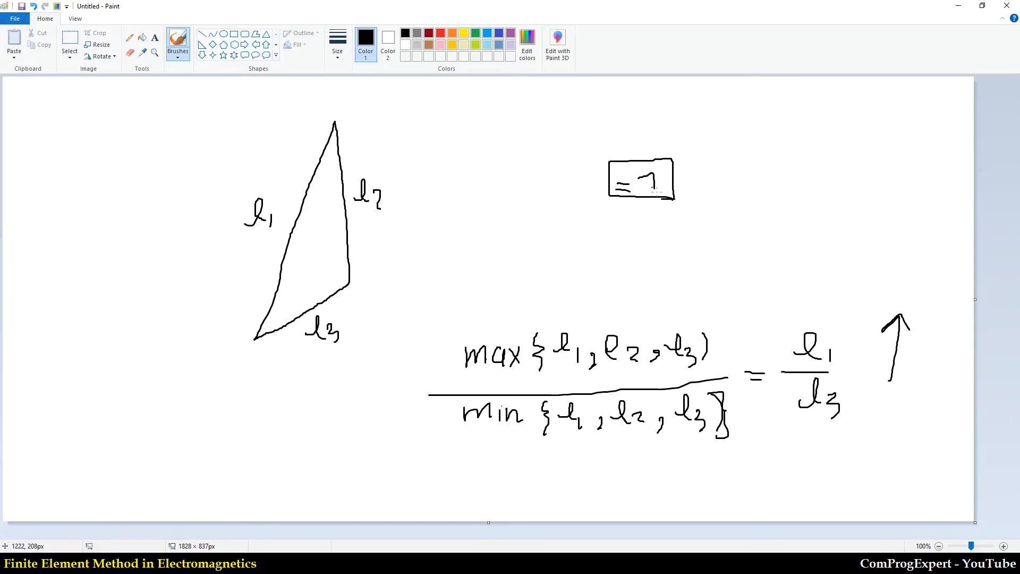
mouse_move(584, 262)
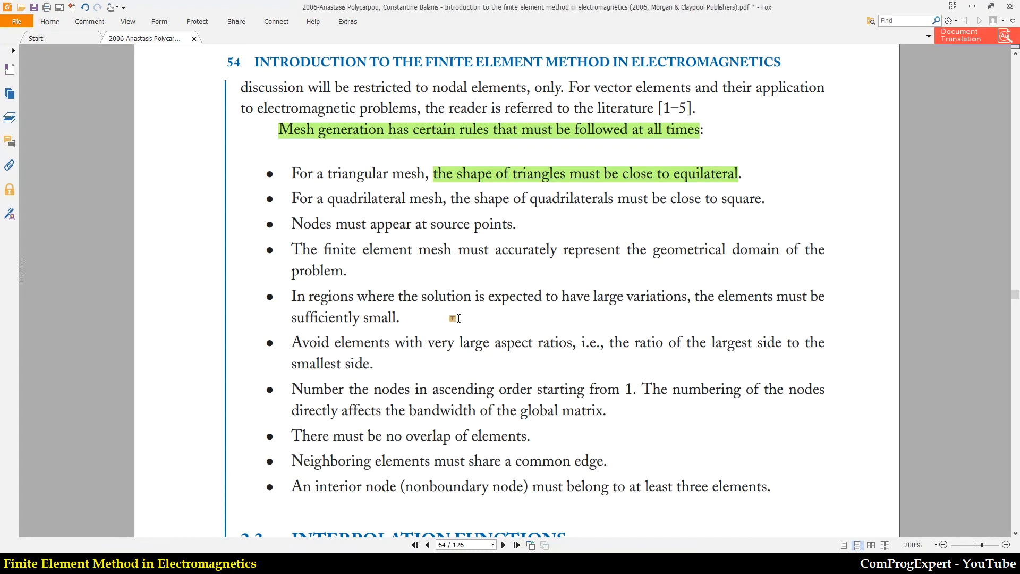
mouse_move(462, 314)
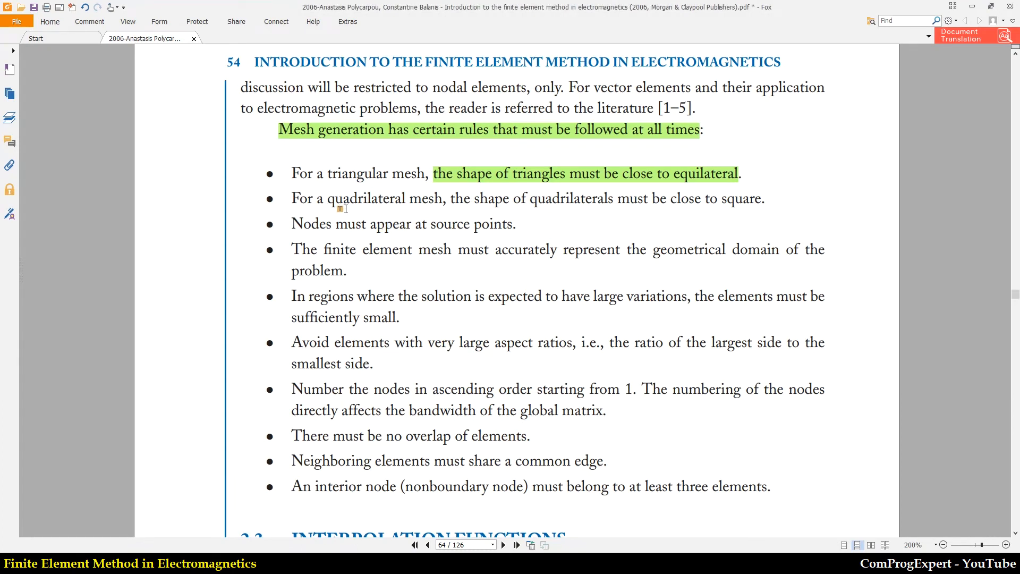
mouse_move(566, 214)
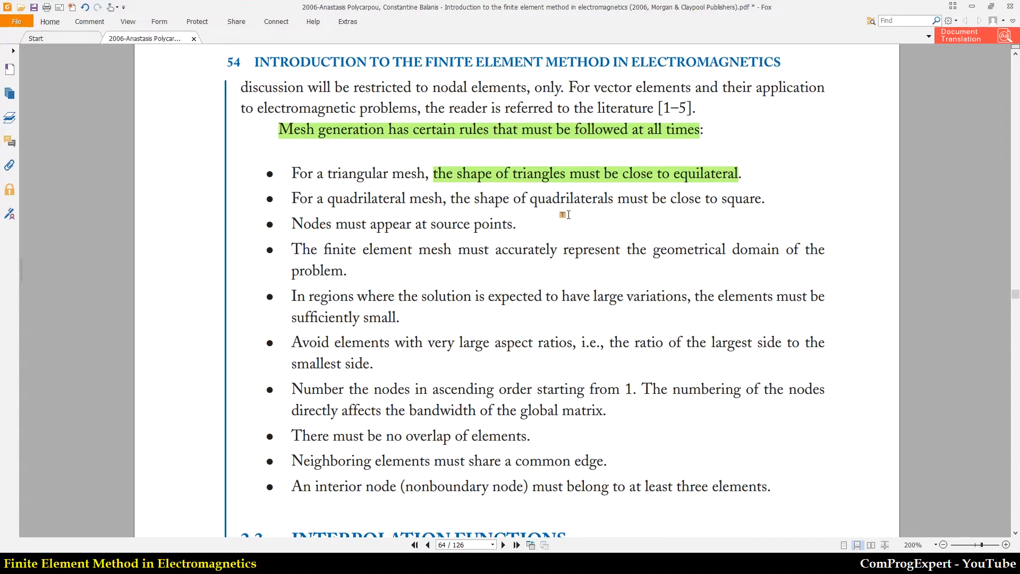
mouse_move(692, 215)
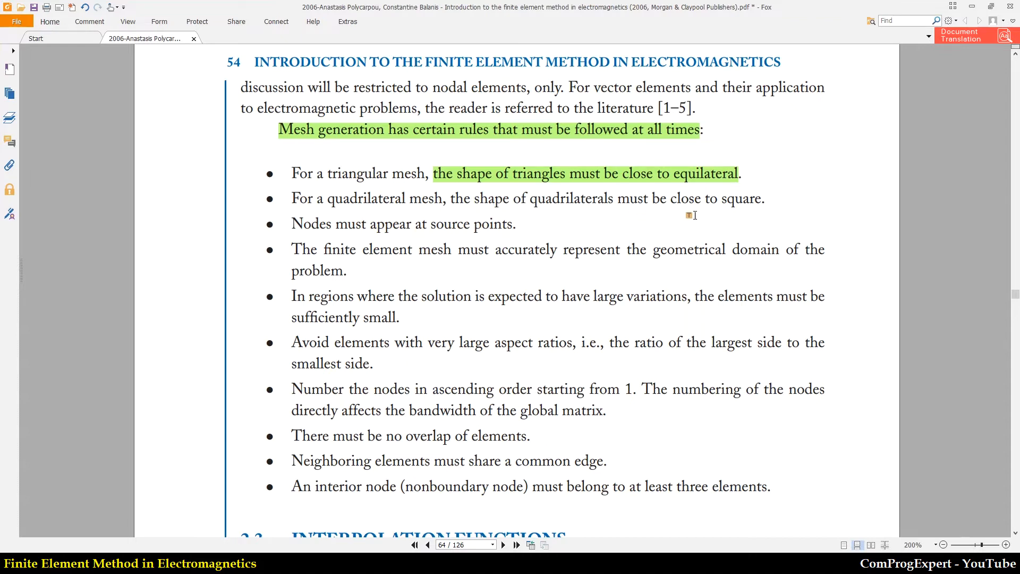
Highlight "to square" in the quadrilateral rule and "appear at source points."
drag(708, 199, 764, 199)
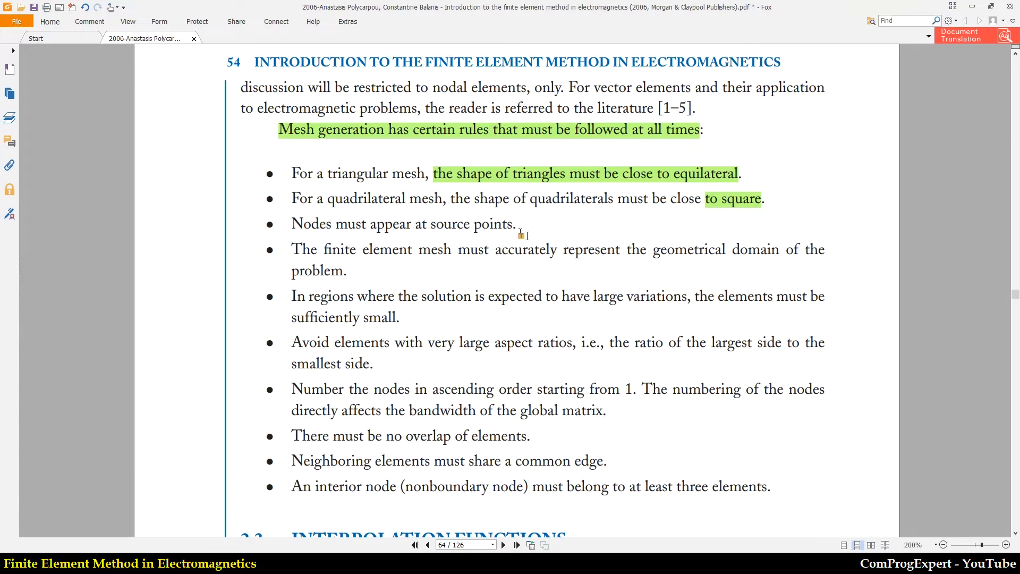
drag(370, 224, 516, 225)
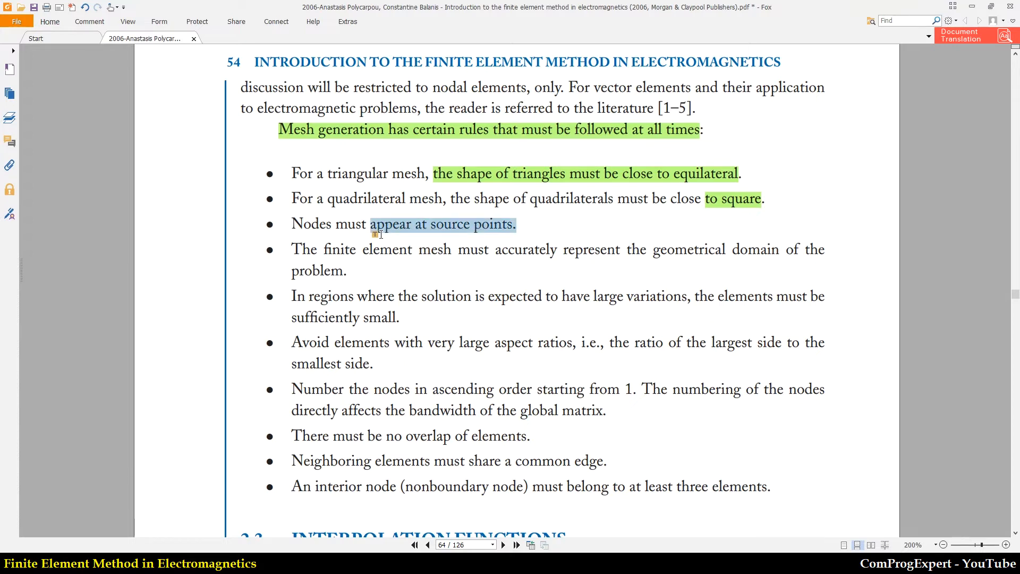
click(442, 224)
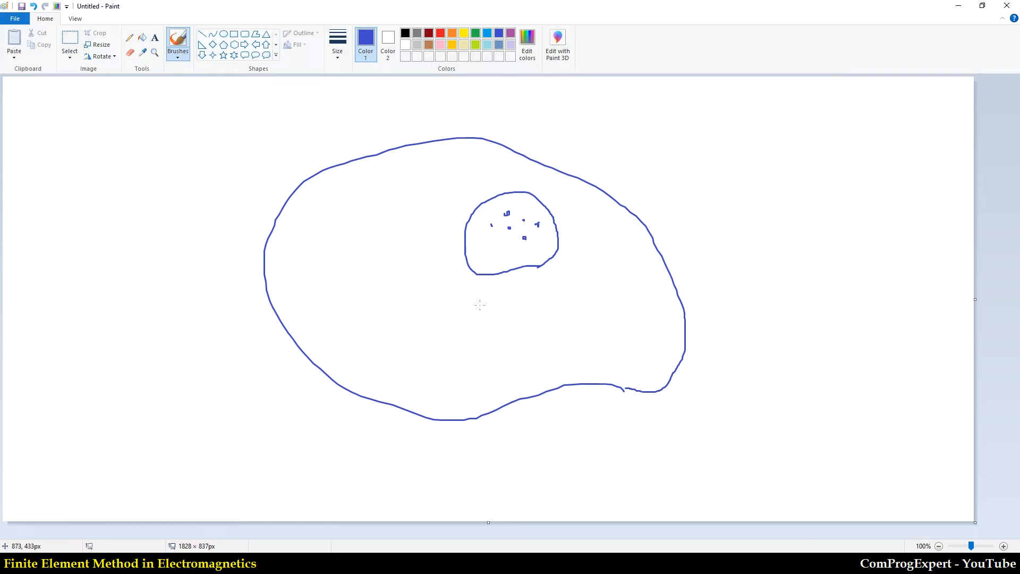
mouse_move(522, 321)
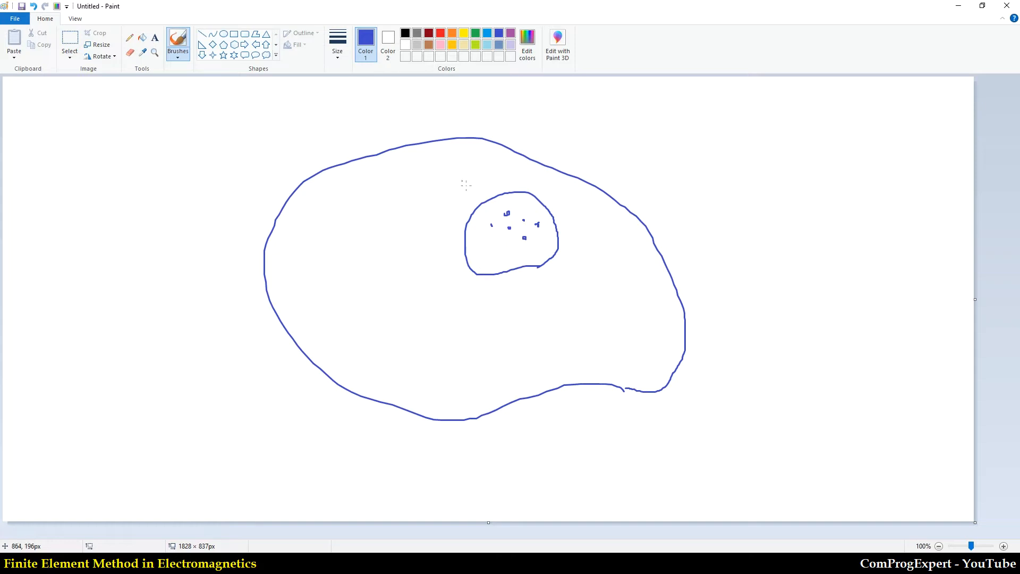
mouse_move(537, 256)
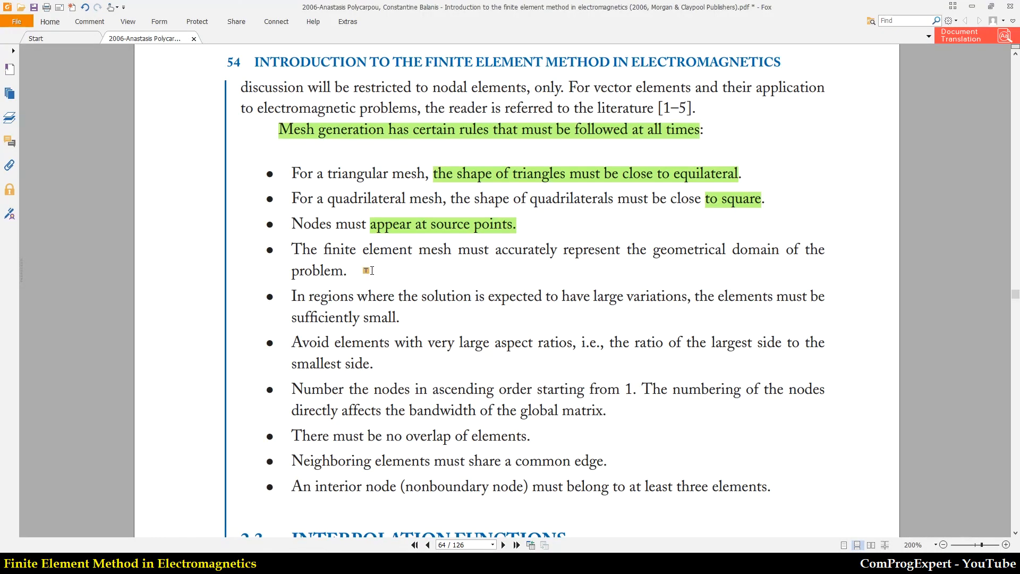
mouse_move(498, 266)
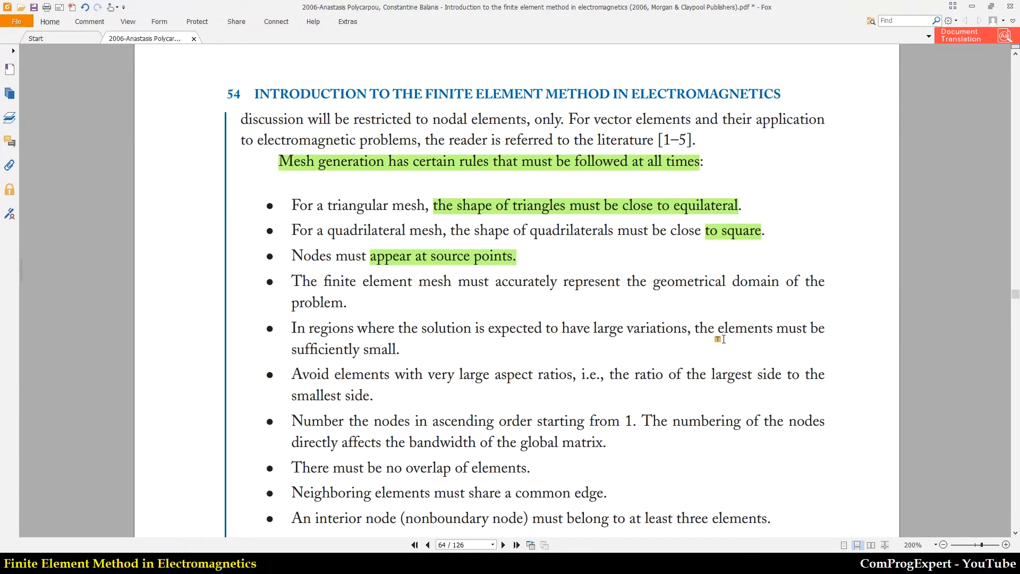
mouse_move(702, 331)
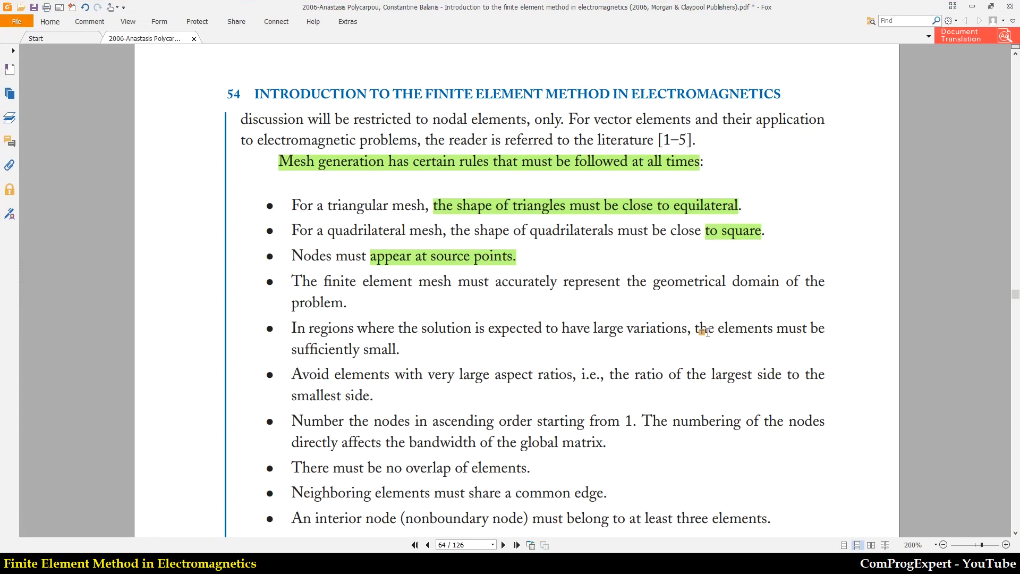
Highlight "the elements must be sufficiently small." and "Avoid elements with very large aspect ratios"
drag(695, 327, 437, 374)
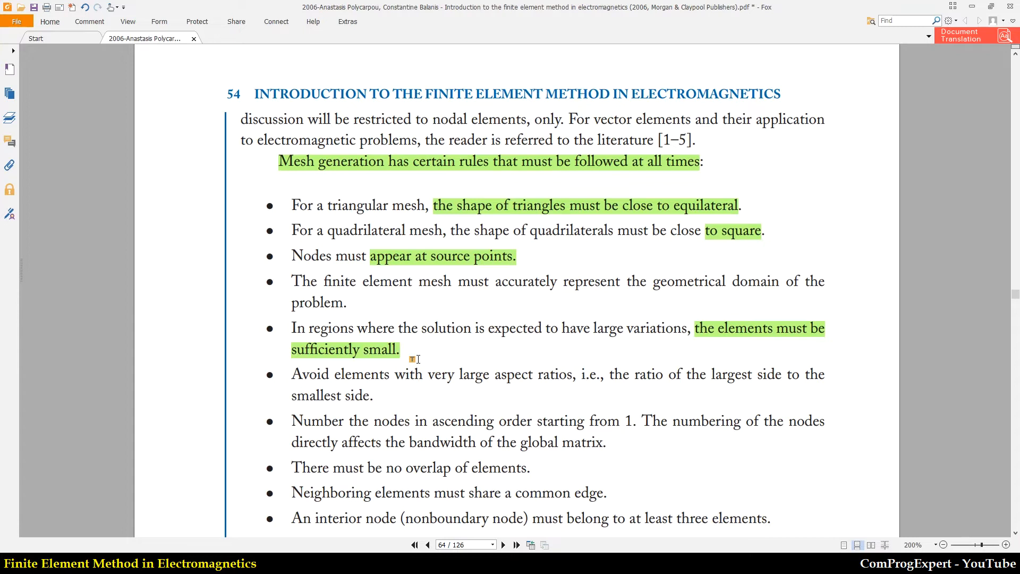
scroll(down, 3)
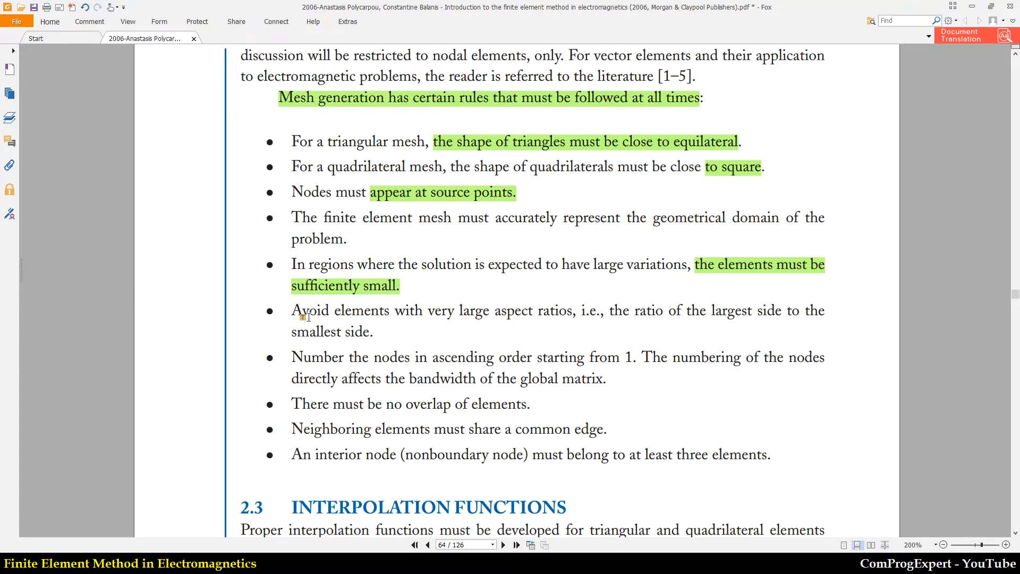
drag(291, 309, 435, 309)
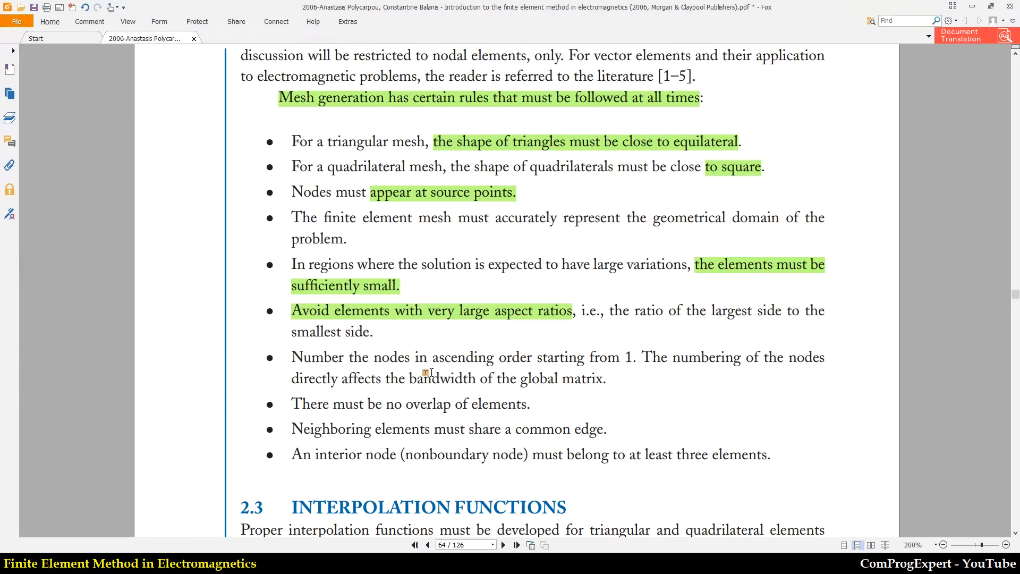
mouse_move(590, 373)
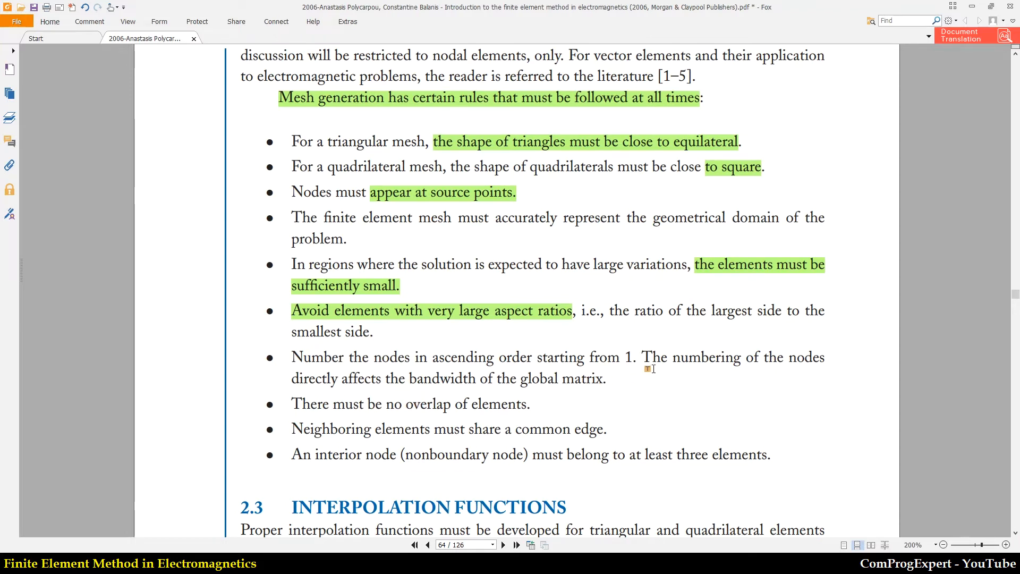
Mark the node-numbering sentence from "The numbering of the nodes" through "directly"
drag(644, 357, 779, 357)
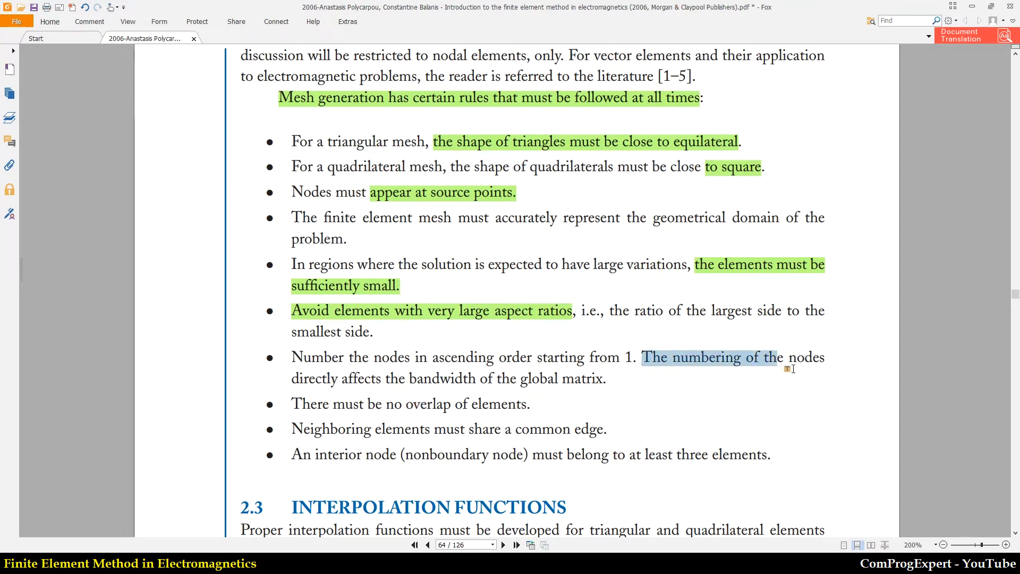
drag(777, 357, 337, 378)
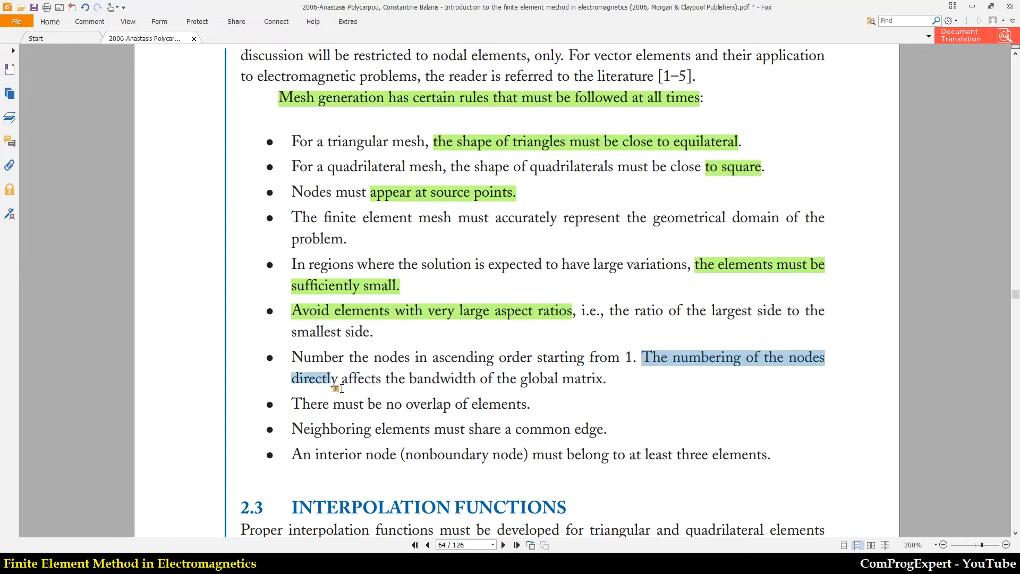
drag(336, 379, 456, 378)
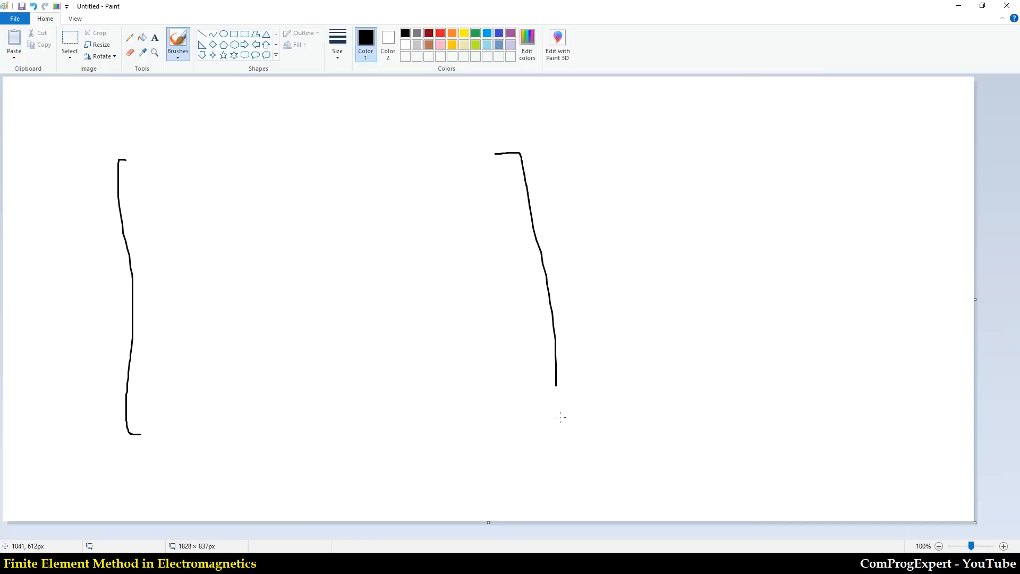
Draw the matrix's right bracket and a double-headed arrow across the diagonal band
drag(155, 177, 414, 402)
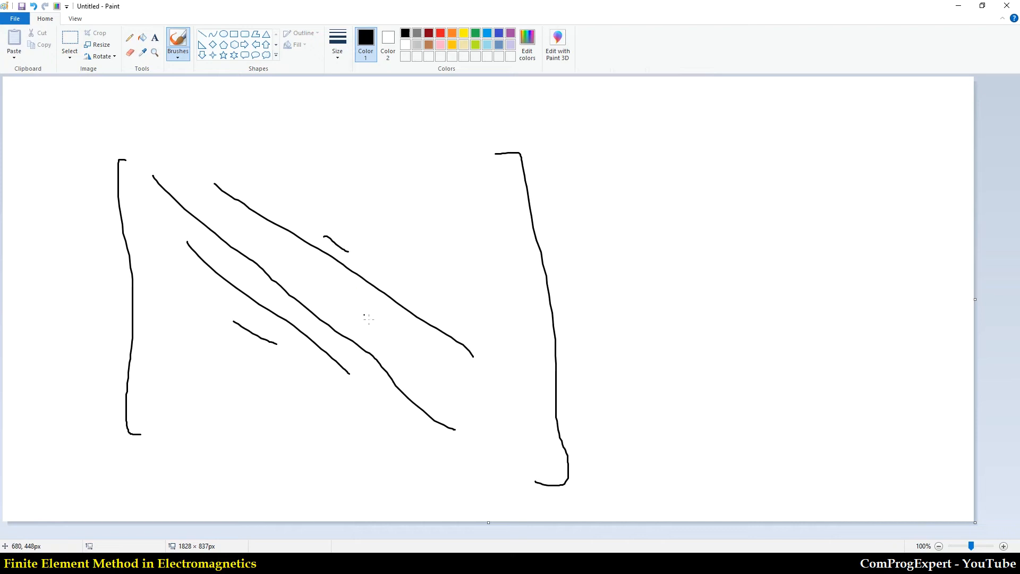
drag(347, 249, 374, 256)
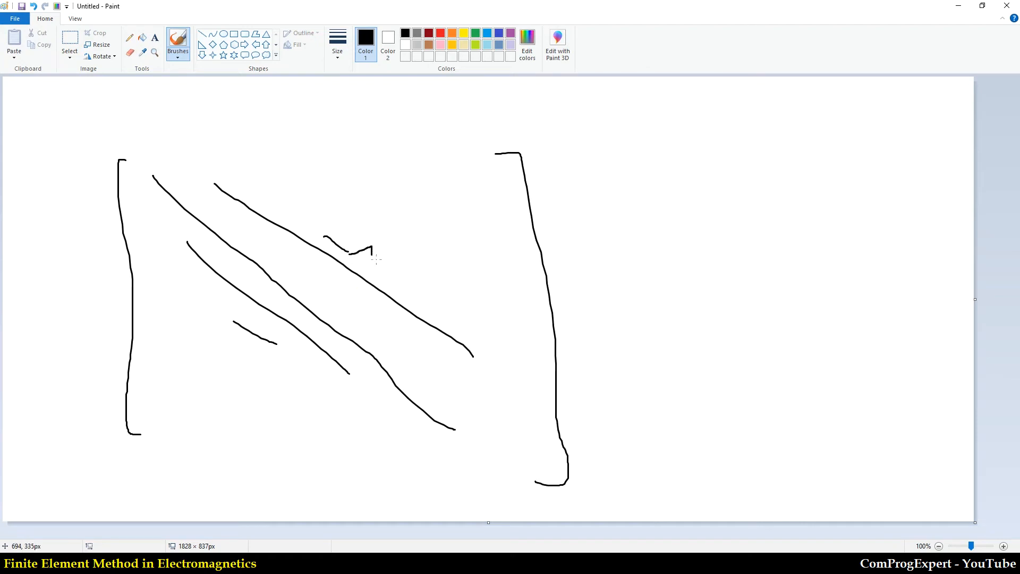
drag(374, 261, 278, 364)
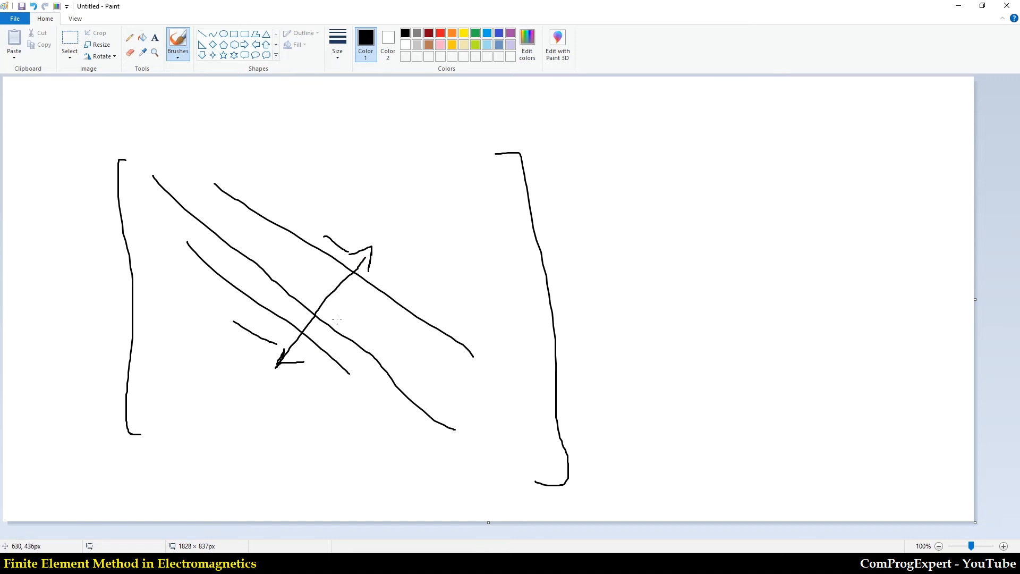
mouse_move(301, 350)
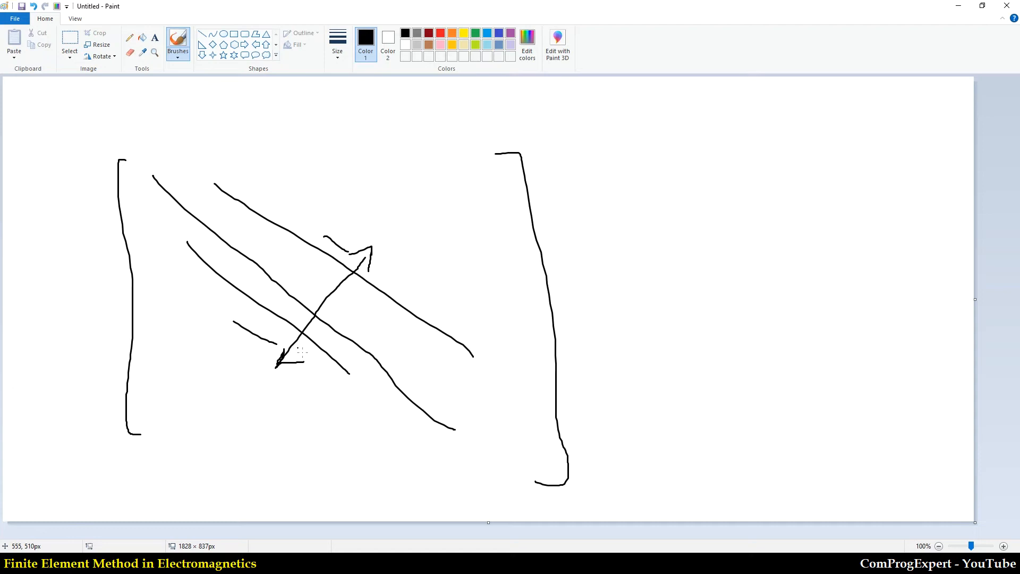
mouse_move(386, 344)
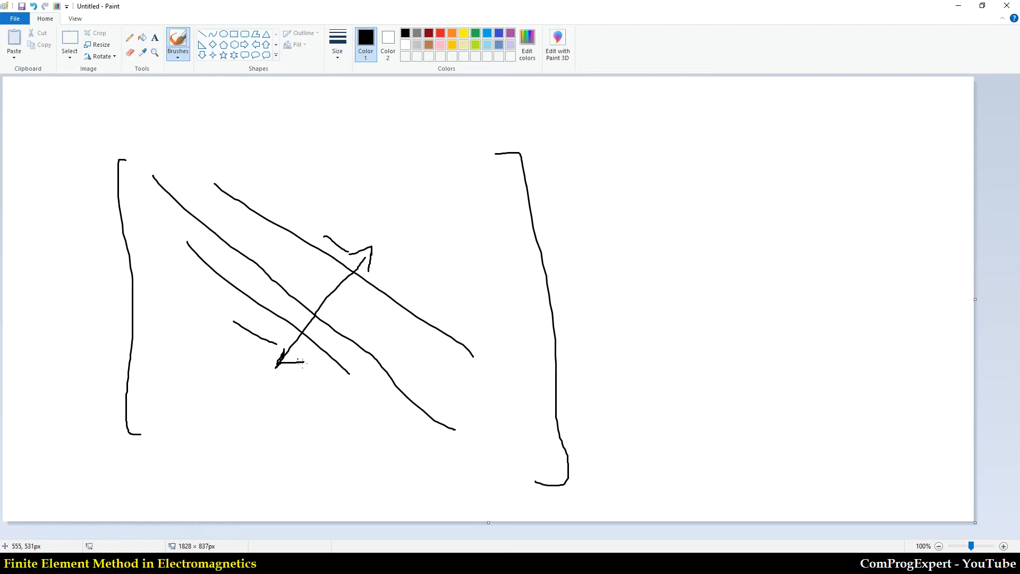
mouse_move(701, 343)
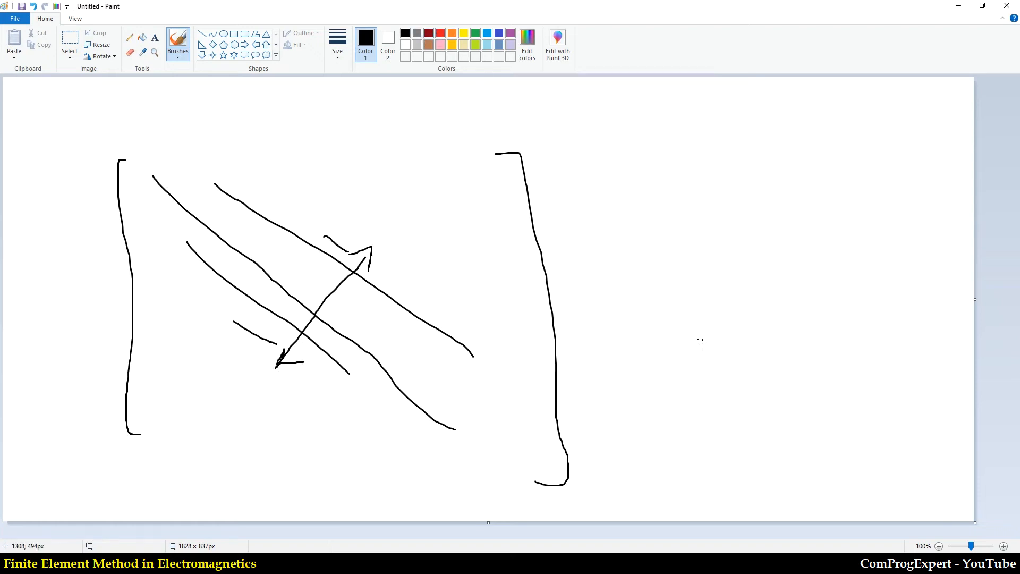
mouse_move(690, 386)
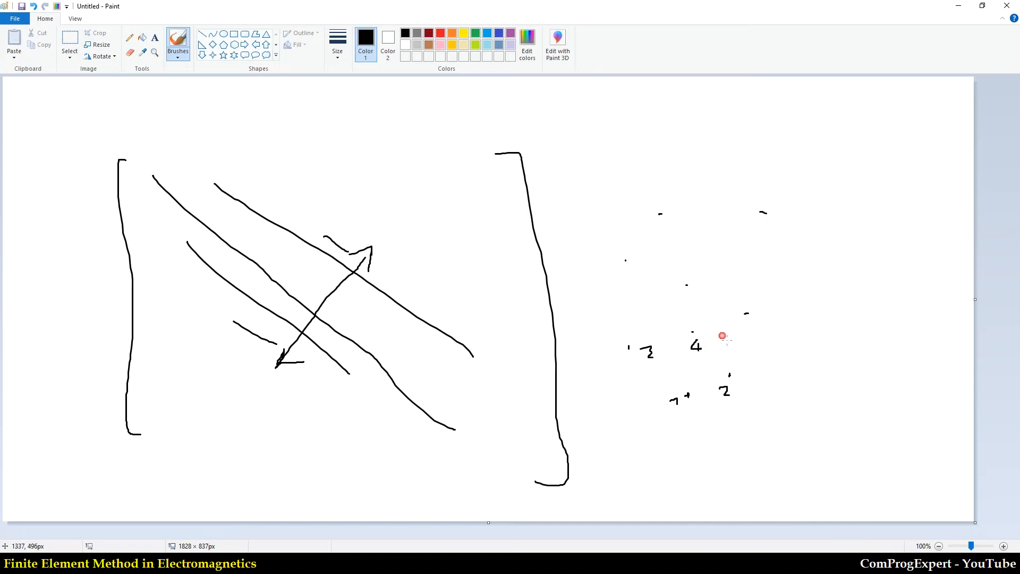
Write a node number beside the node sketch and add diagonal band strokes in the matrix's corners
drag(643, 352, 650, 349)
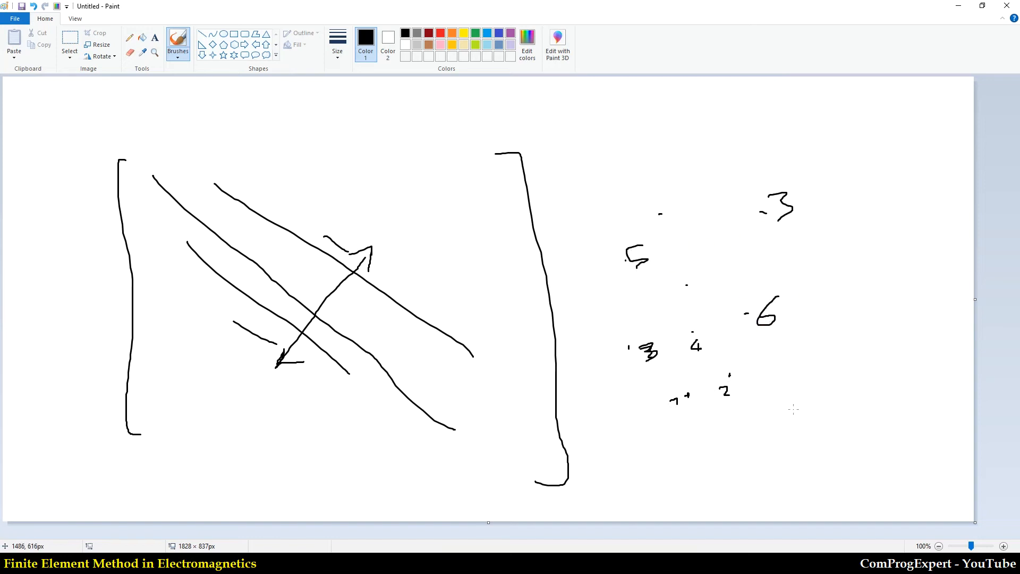
drag(338, 170, 449, 227)
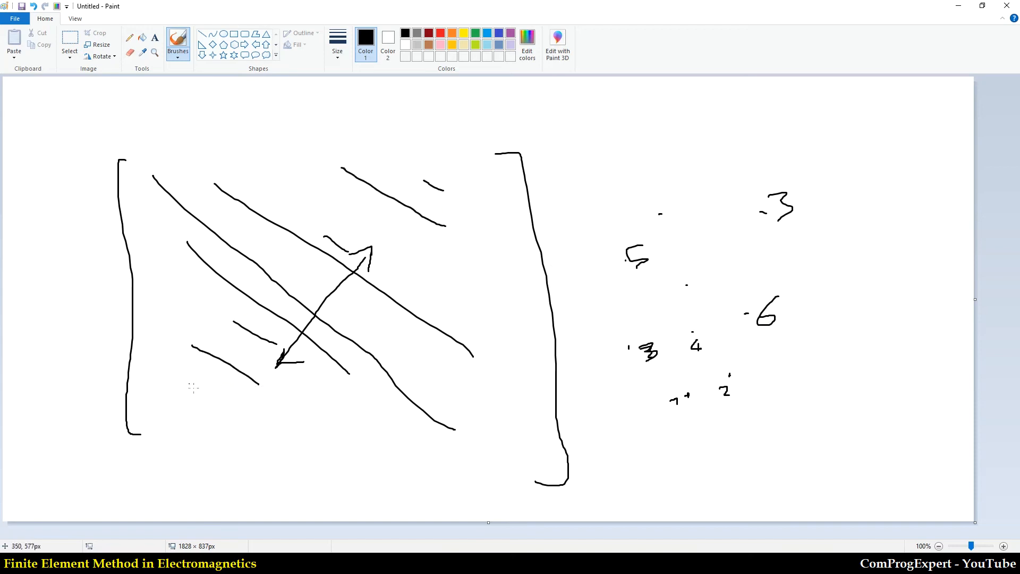
drag(189, 387, 227, 401)
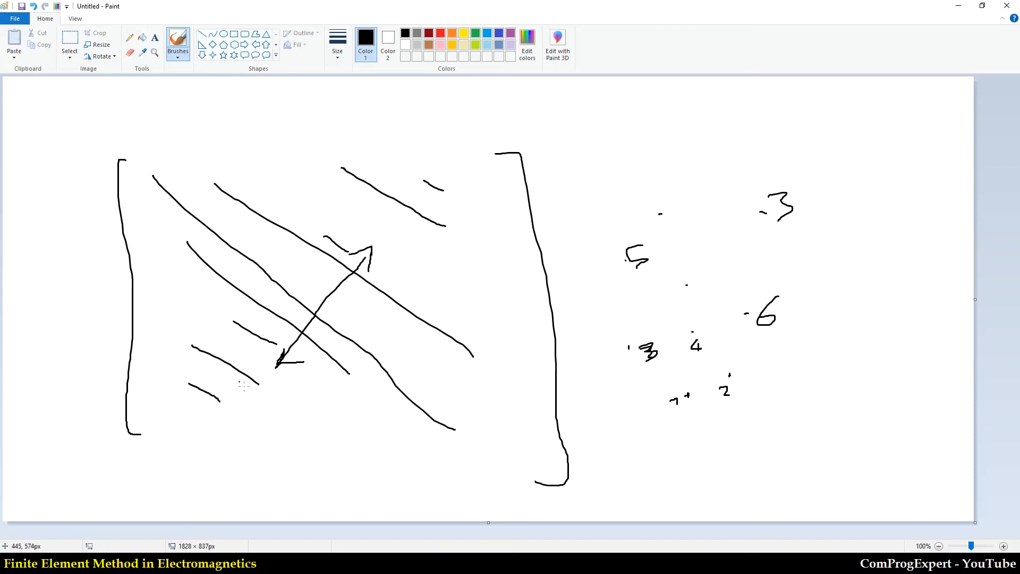
drag(250, 410, 462, 202)
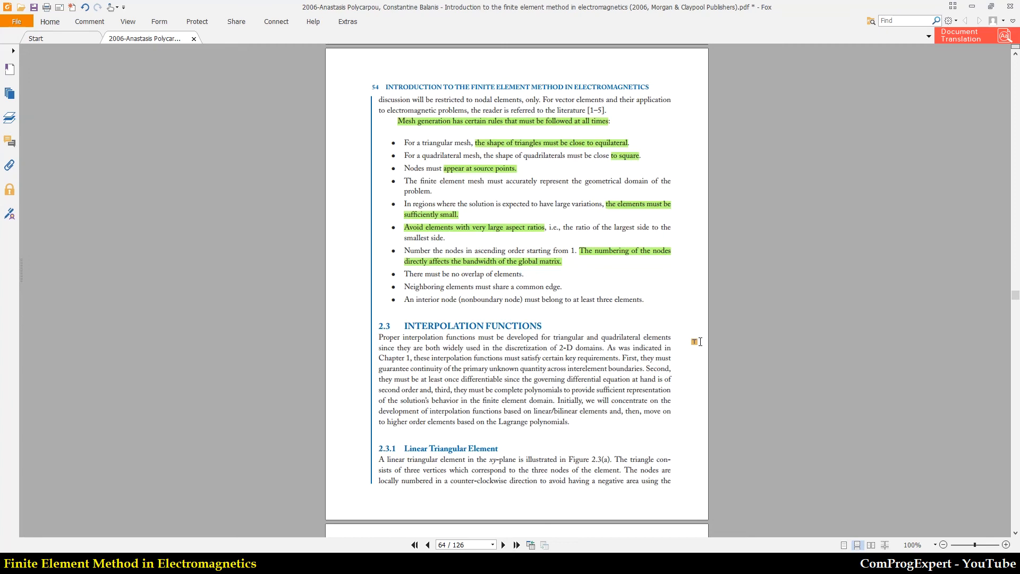
Zoom the textbook to 200% and highlight "There must be no overlap of elements"
click(1005, 544)
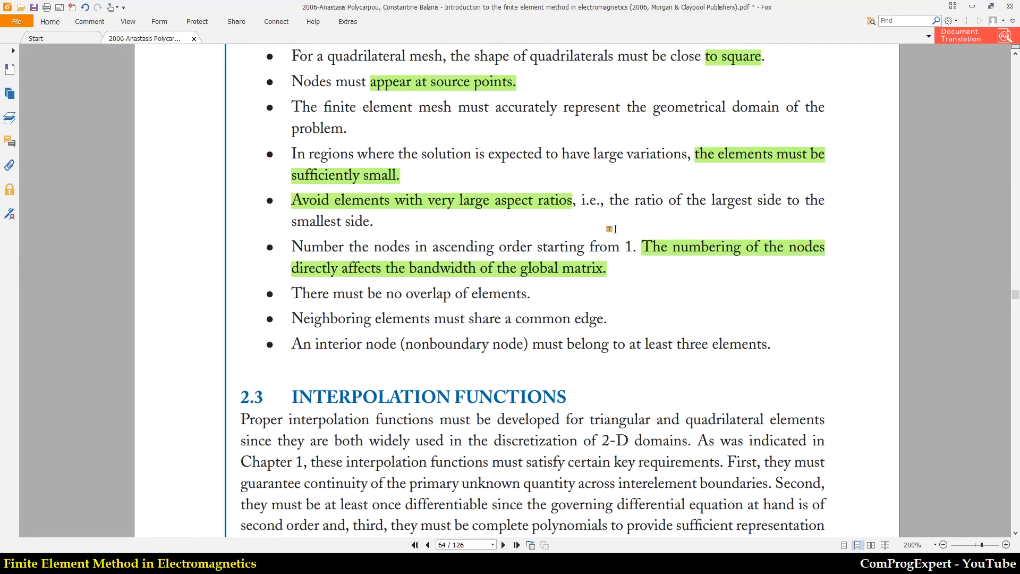
click(1004, 544)
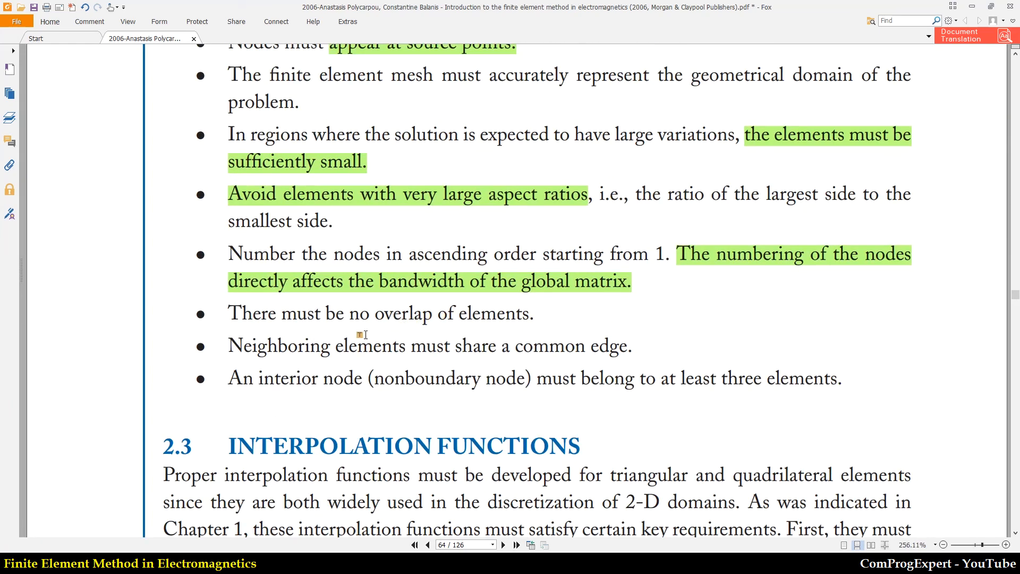
scroll(down, 3)
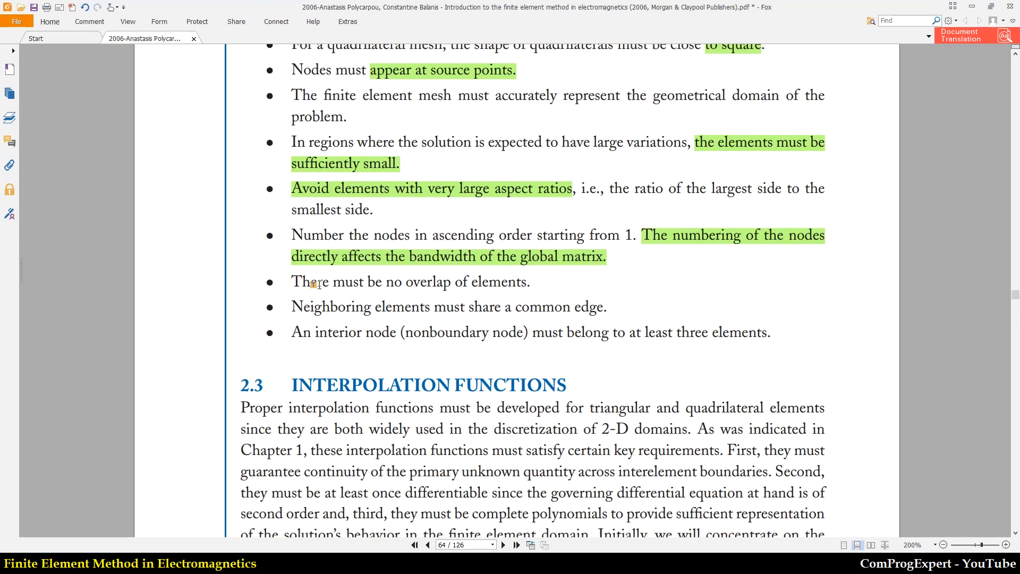
drag(292, 282, 530, 281)
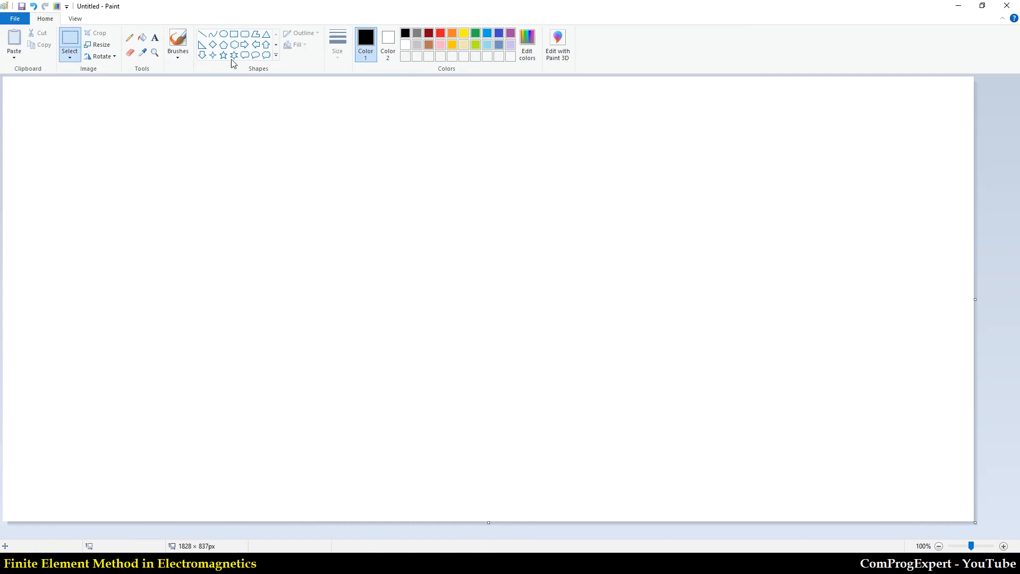
Begin sketching two intersecting triangles on the blank canvas
drag(290, 333, 422, 189)
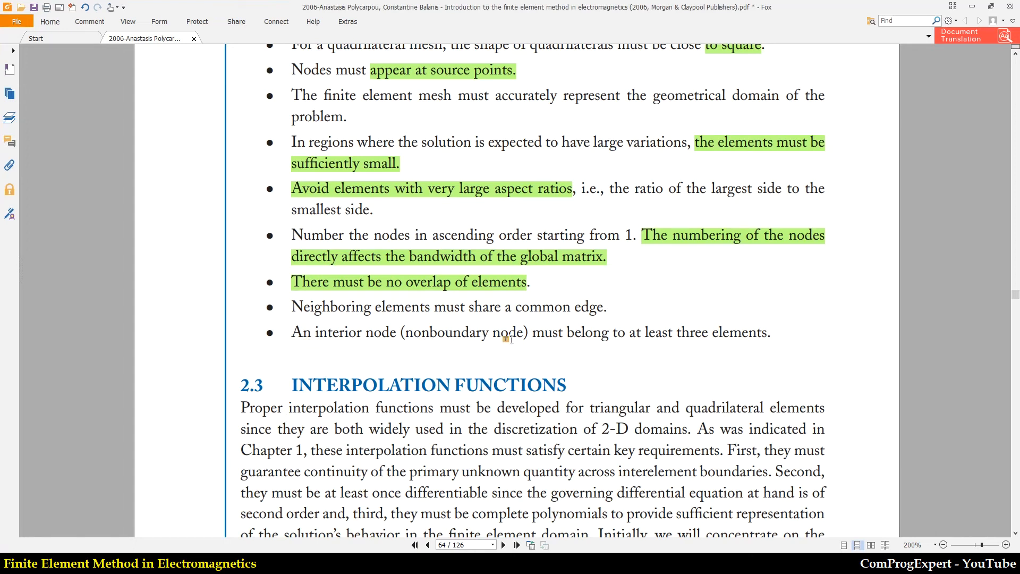
mouse_move(589, 344)
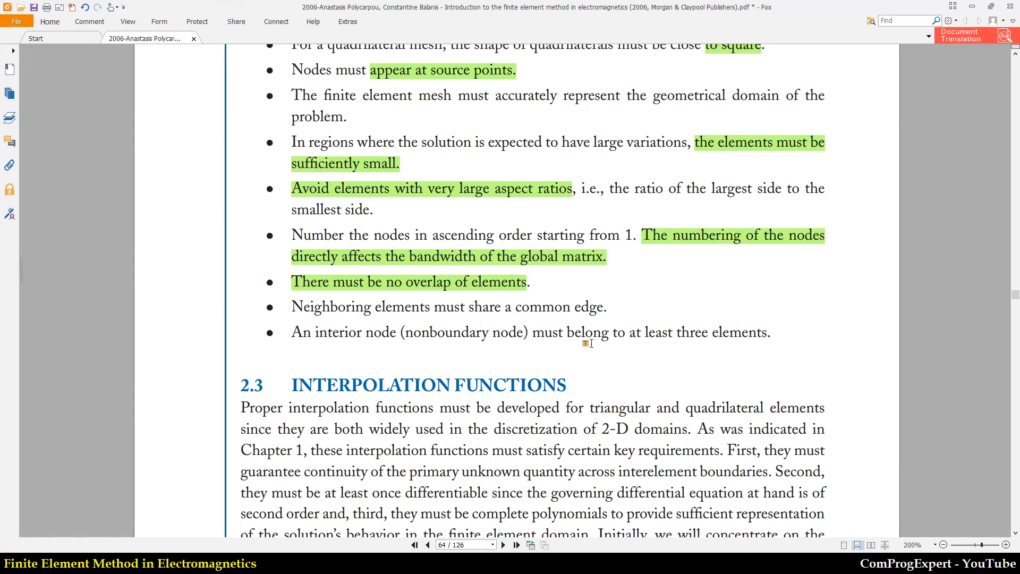
mouse_move(692, 349)
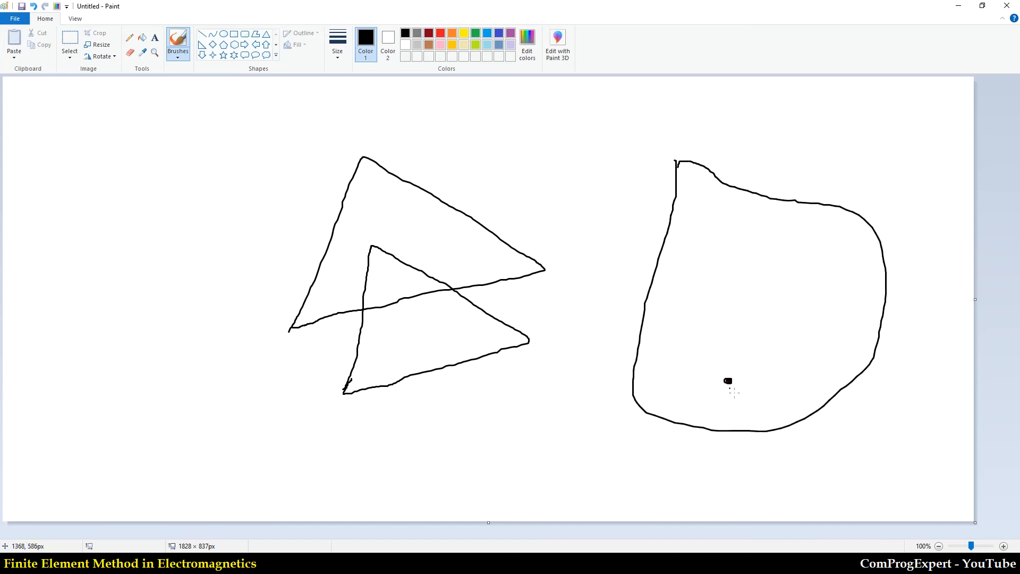
Sketch a small triangular element around the interior node inside the domain
drag(727, 382, 715, 408)
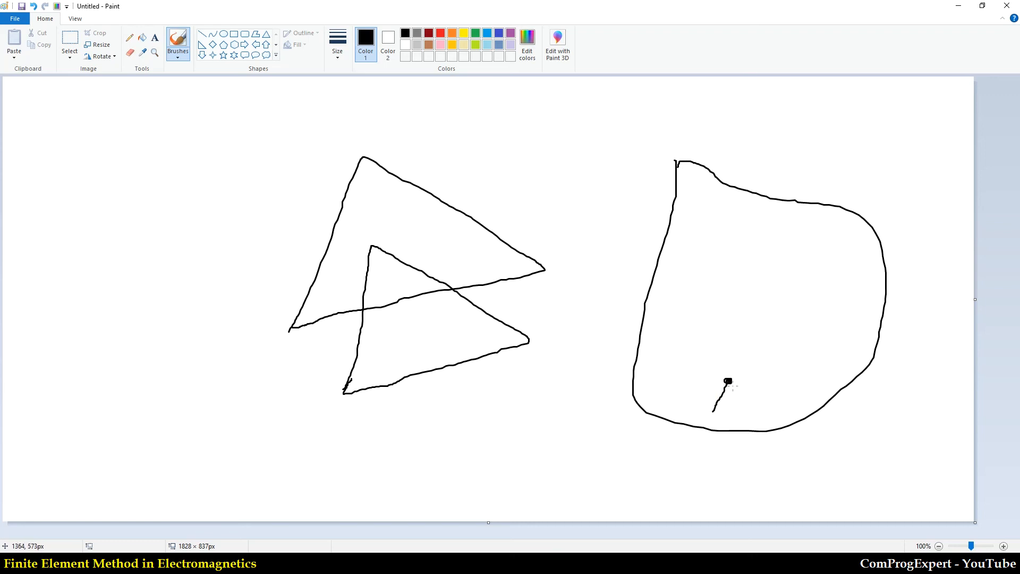
drag(727, 380, 748, 399)
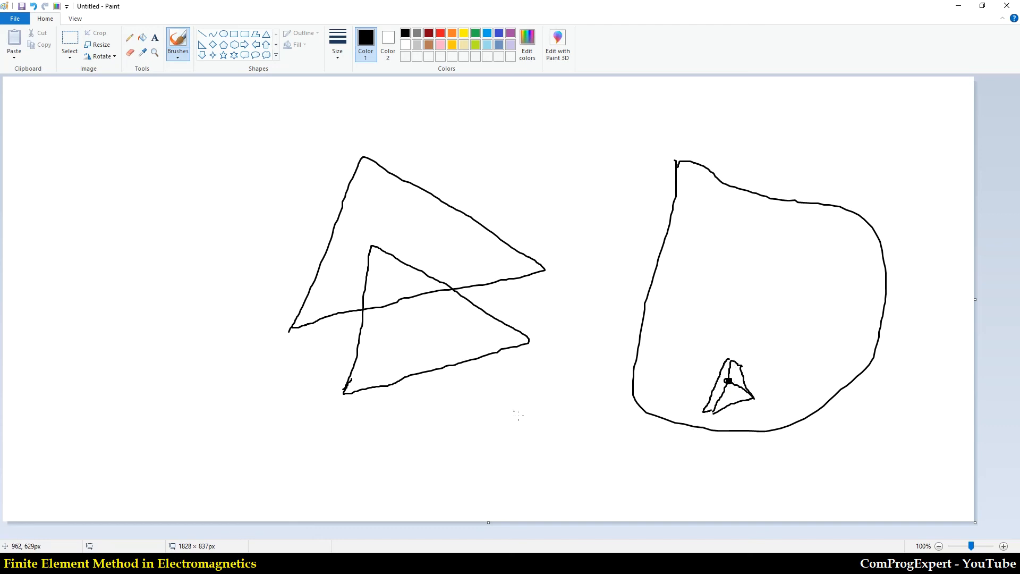
mouse_move(479, 417)
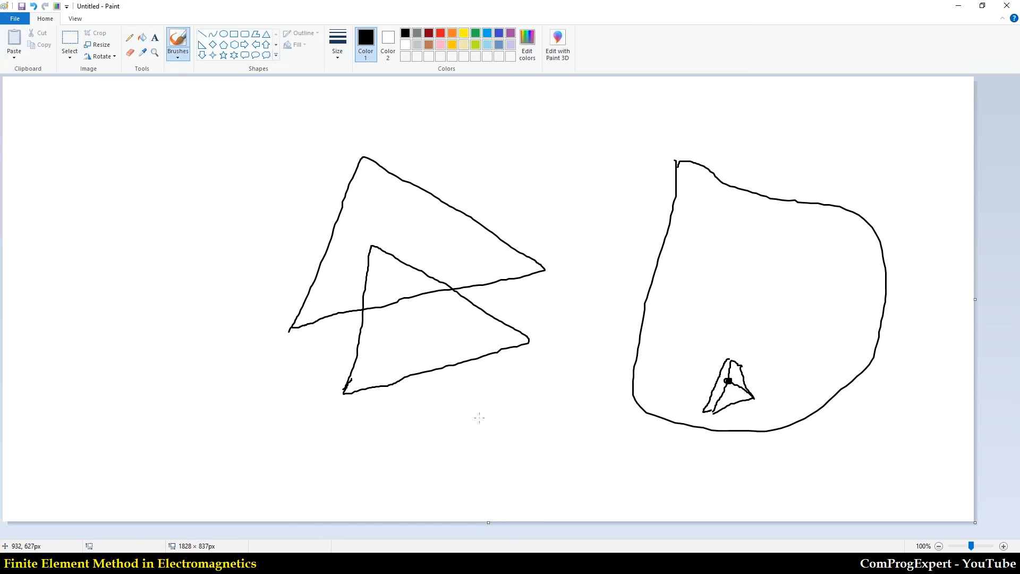
Sketch a triangle split into elements 1 and 2 and caption it 'non conformal'
drag(101, 418, 214, 428)
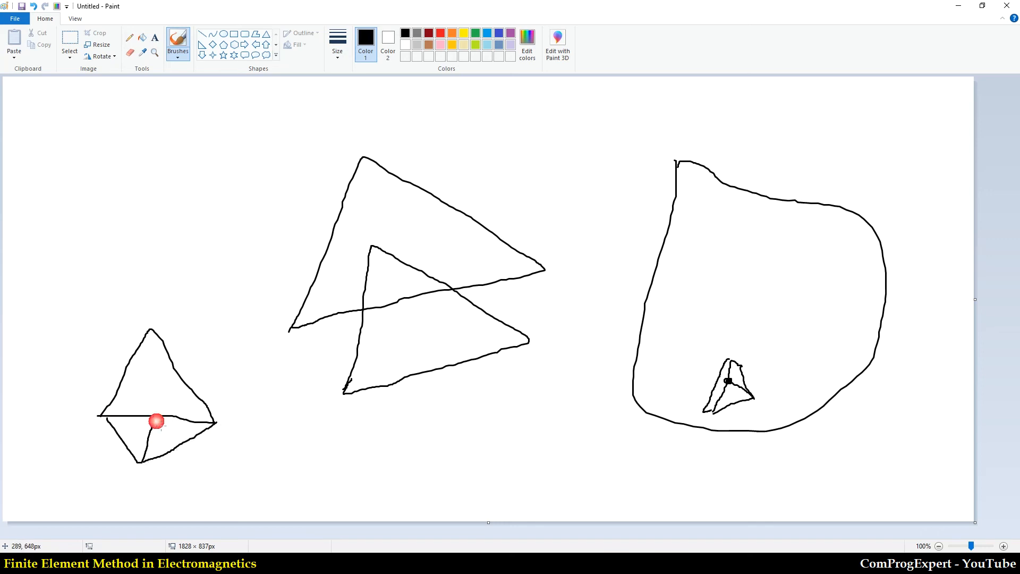
click(153, 414)
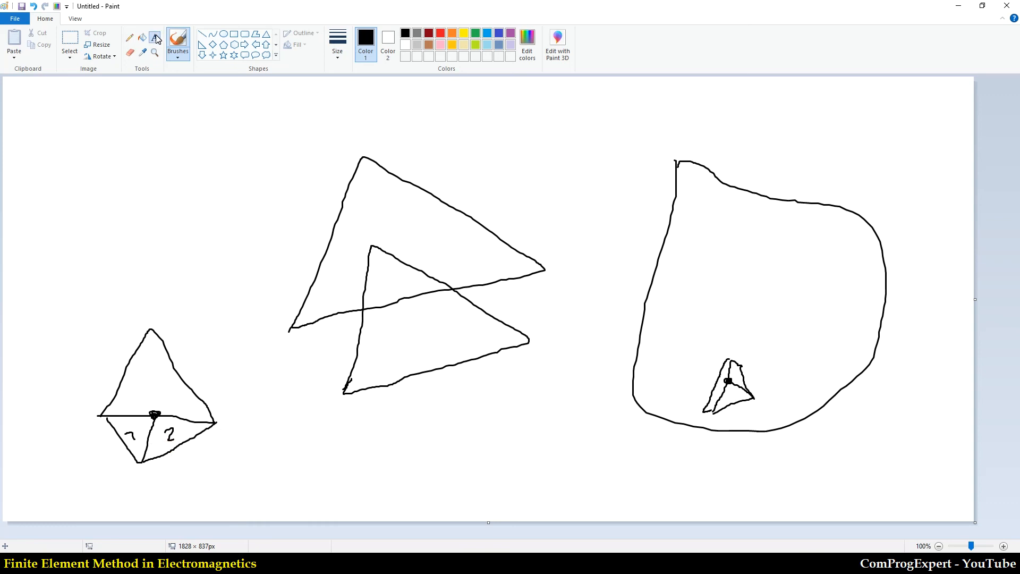
text(non conform)
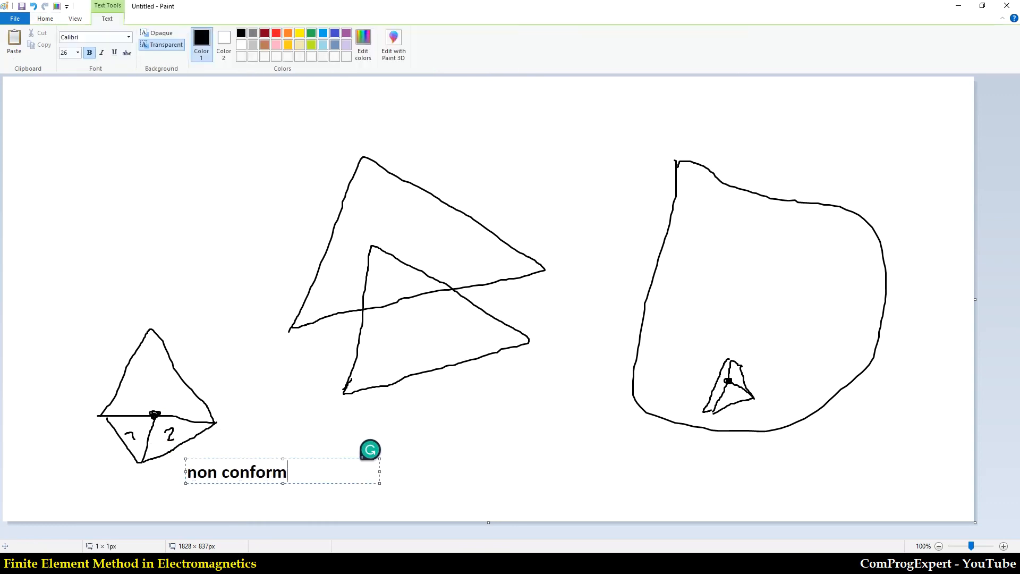
text(al)
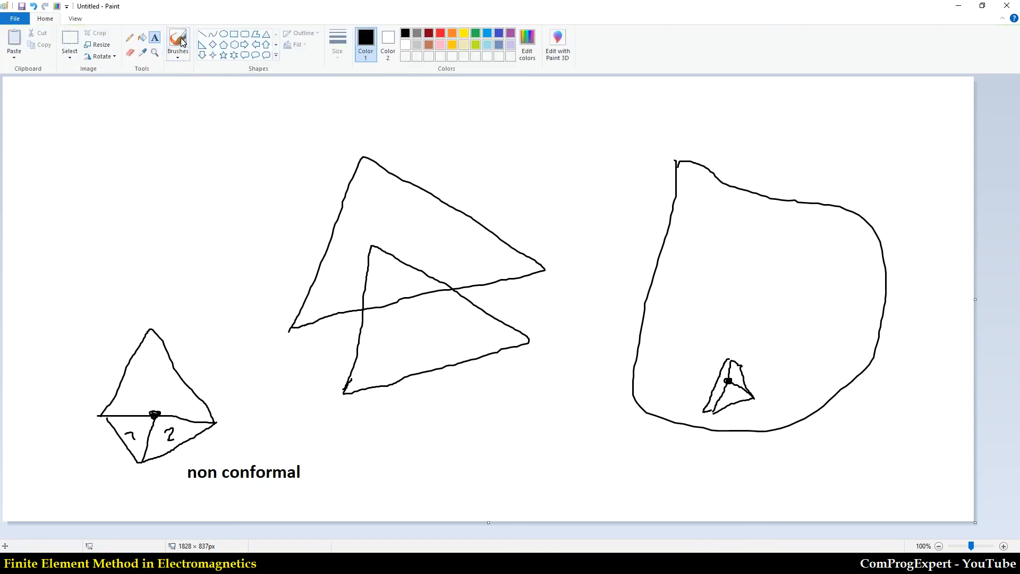
click(178, 40)
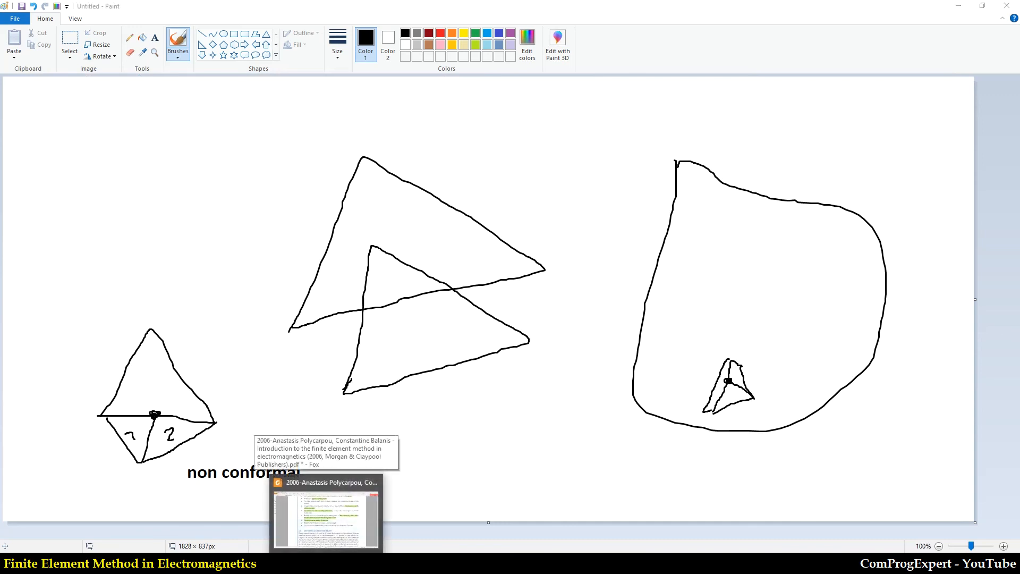
Highlight 'An interior node (nonboundary node) must belong to at least three elements.' in the PDF
click(325, 515)
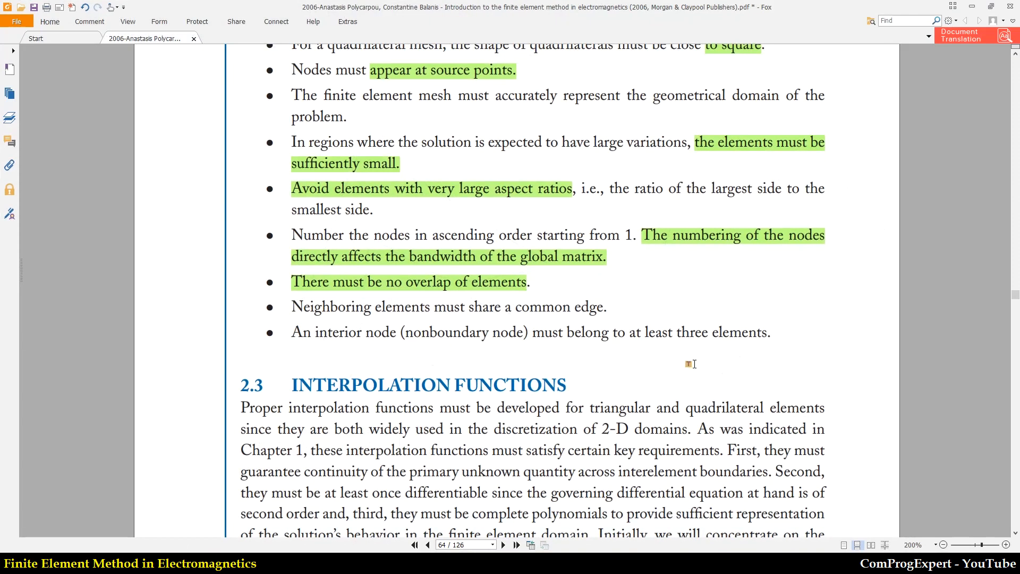
mouse_move(301, 339)
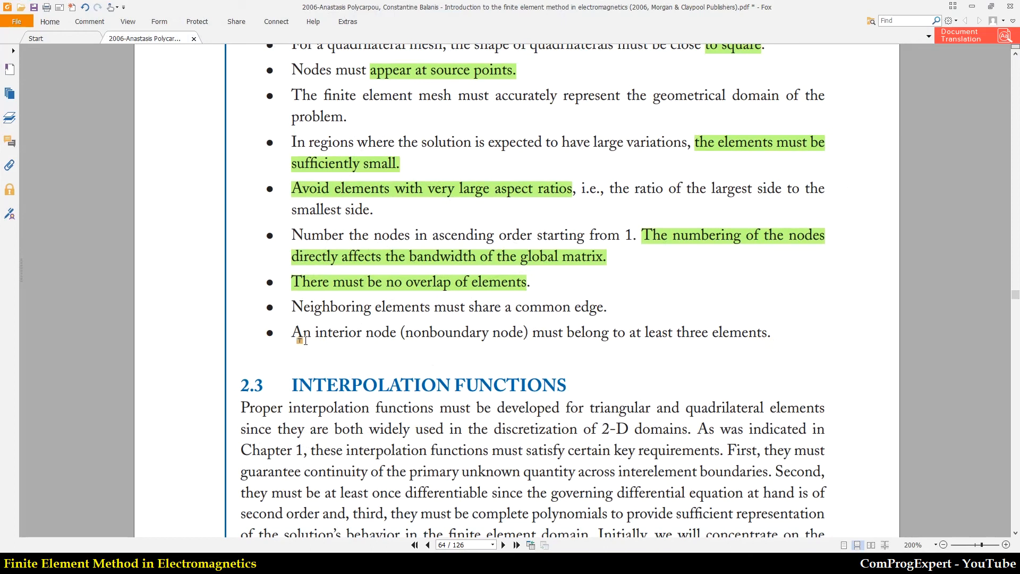
drag(291, 332, 579, 331)
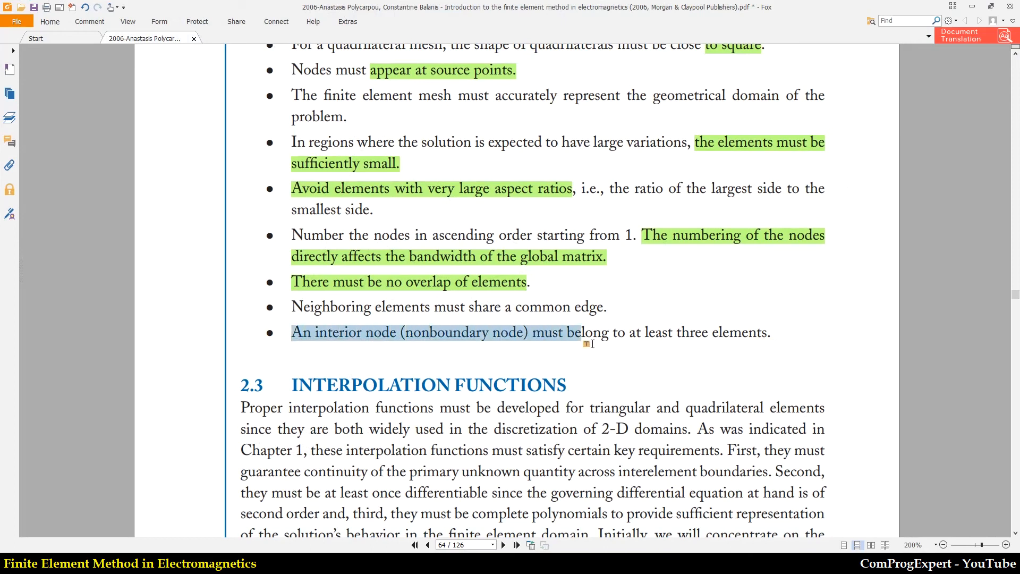
drag(583, 331, 771, 331)
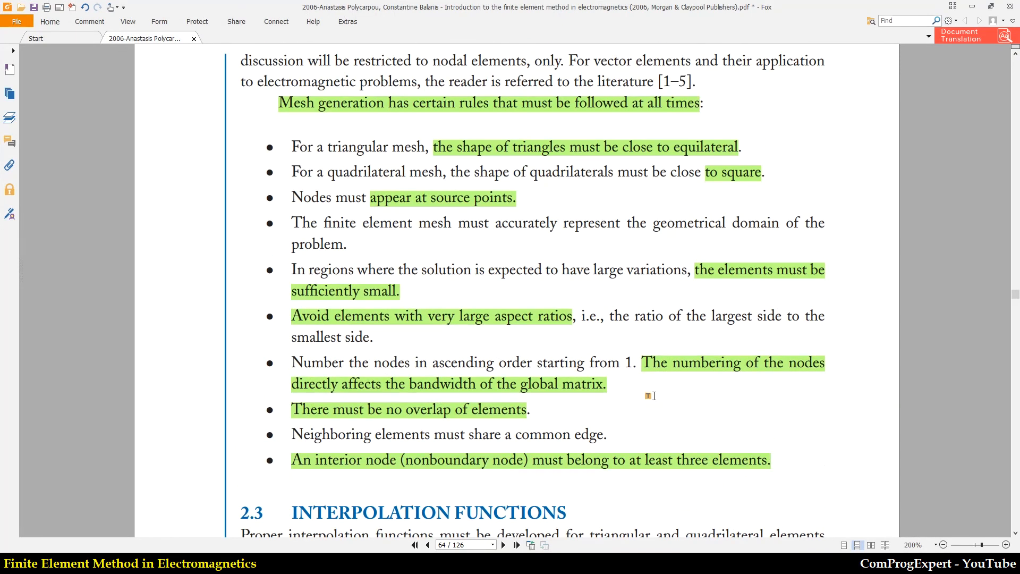
mouse_move(650, 392)
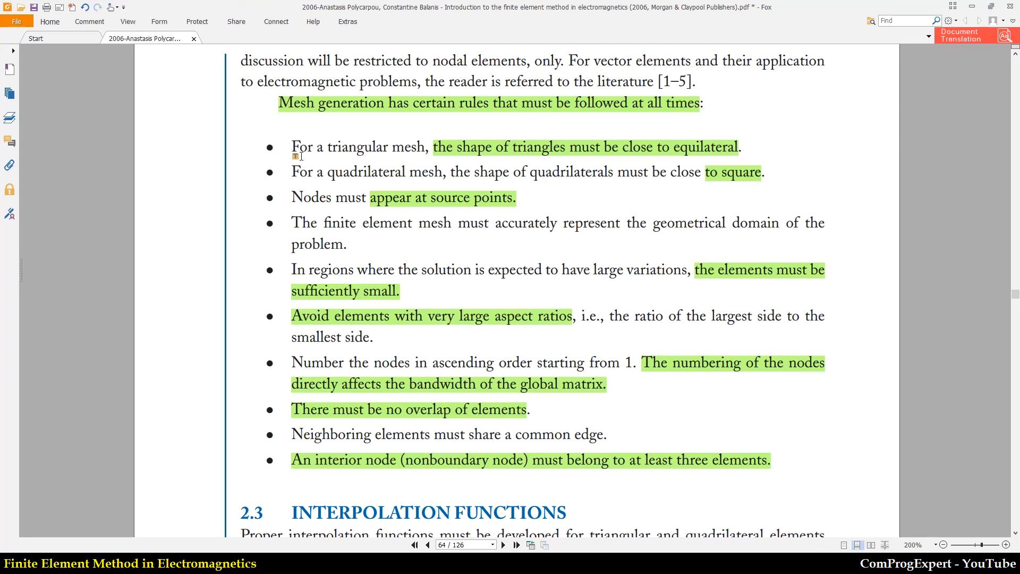
mouse_move(690, 280)
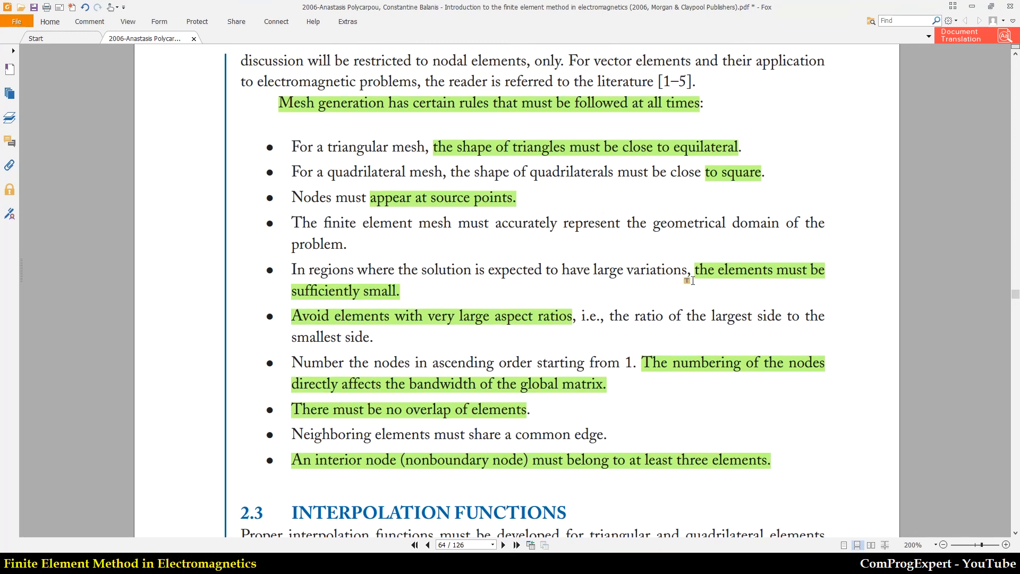
mouse_move(659, 415)
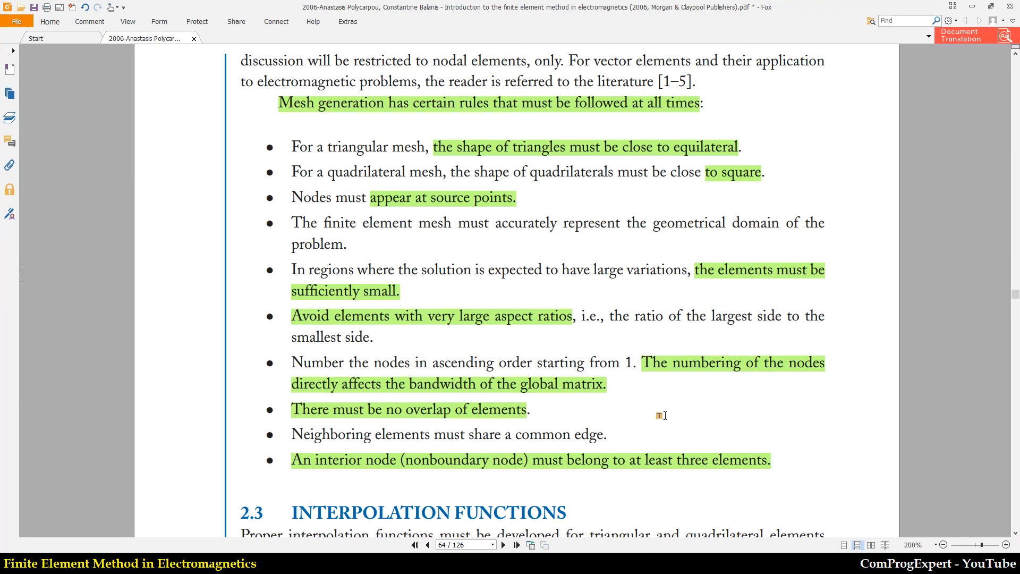
mouse_move(278, 550)
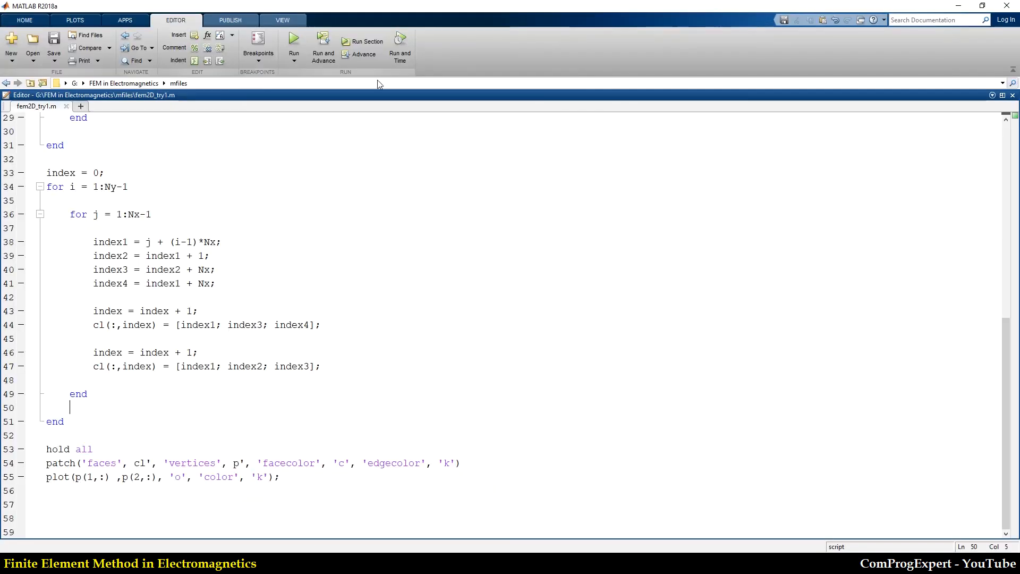
Run fem2D_try1 and enlarge Figure 1 showing the cyan 10-by-10 triangular mesh
click(293, 37)
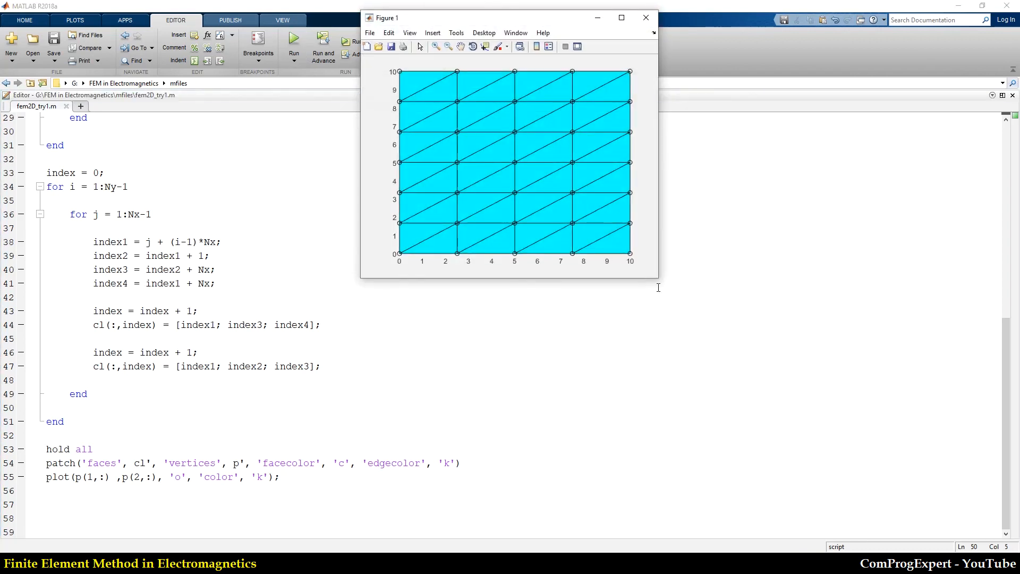
drag(656, 277, 858, 478)
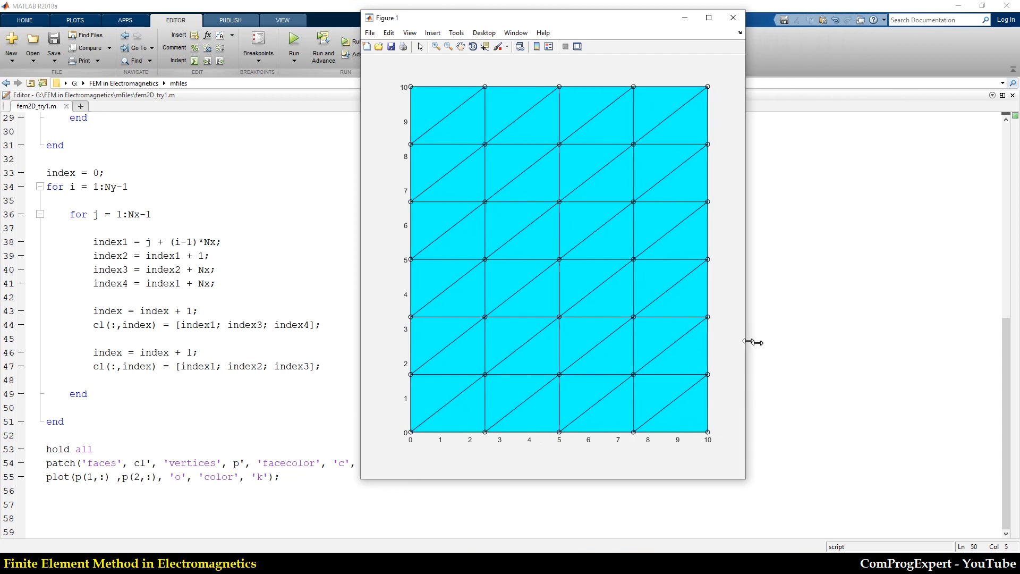
drag(751, 341, 815, 341)
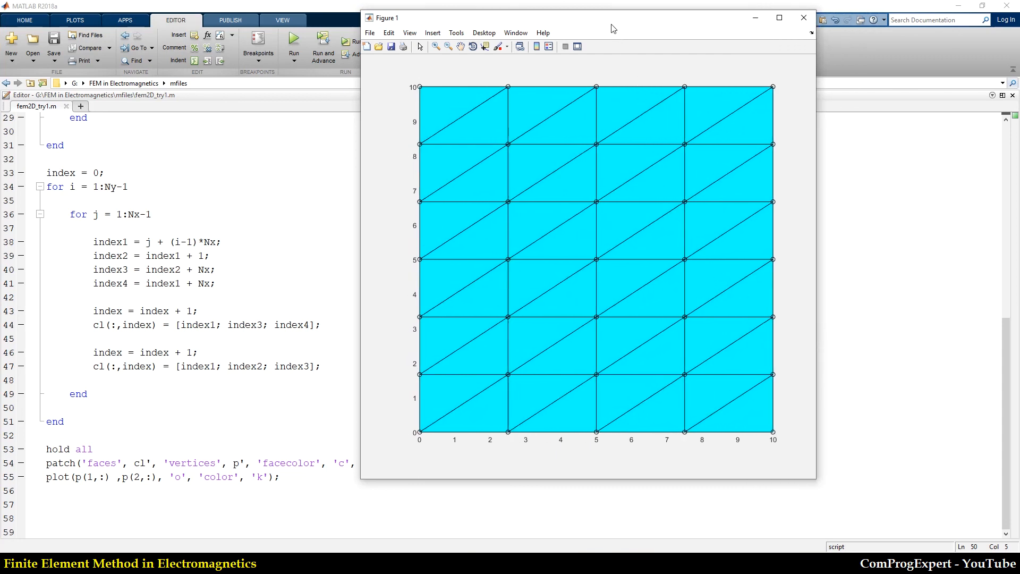